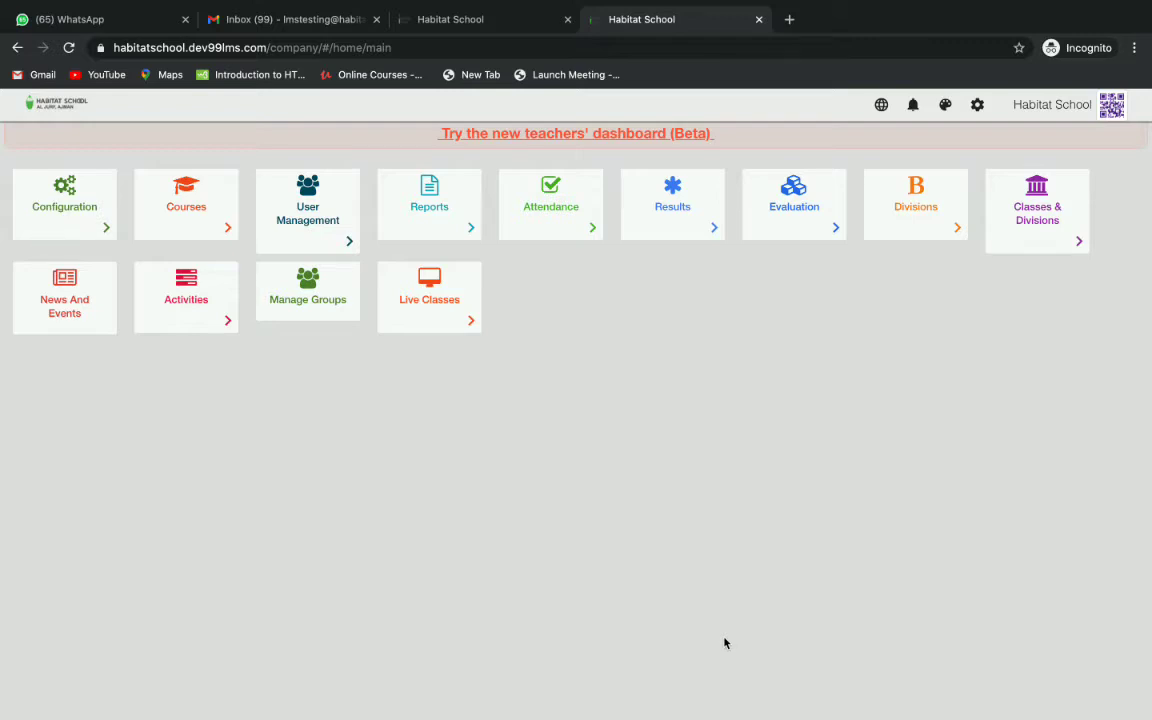
{"action": "mouse_move", "coordinate": [256, 420]}
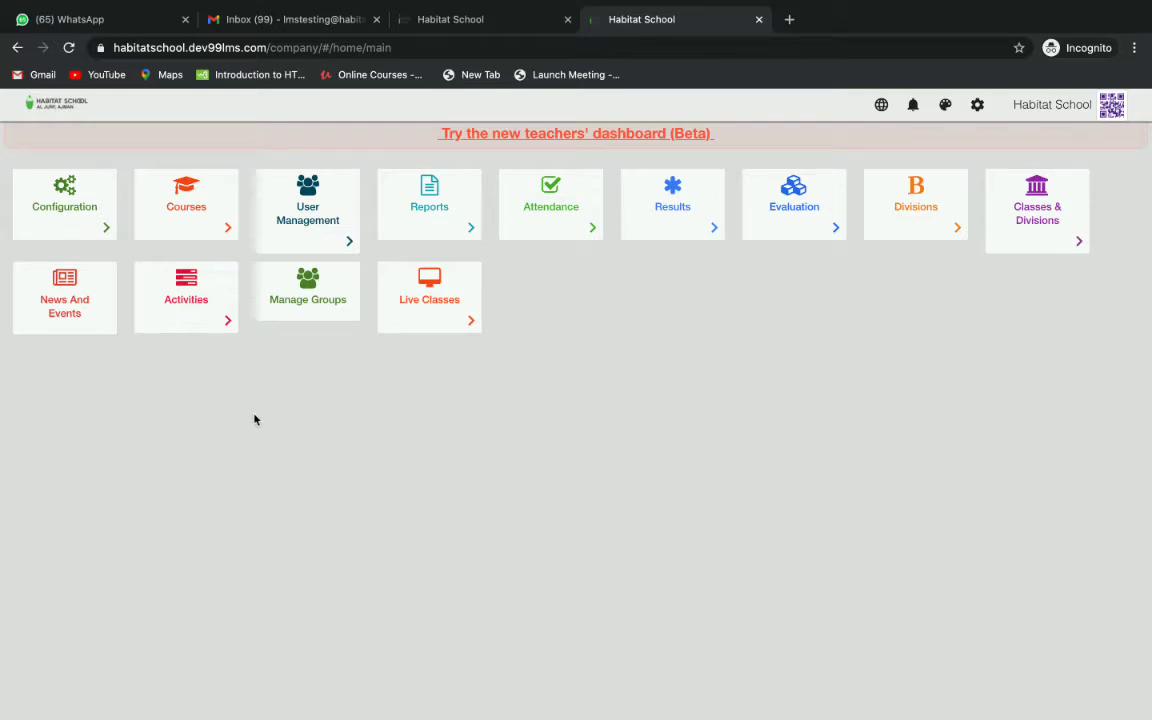
Step: Go to Activities and start a new Create Activity form
{"action": "left_click", "coordinate": [186, 296]}
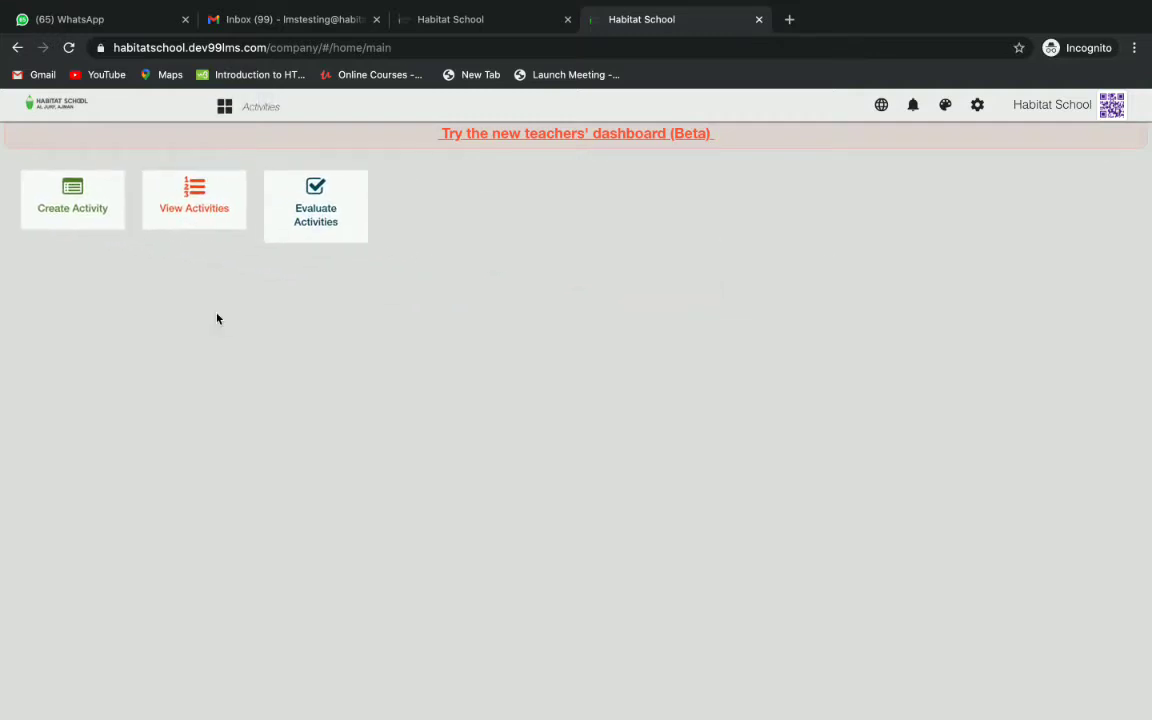
{"action": "left_click", "coordinate": [72, 198]}
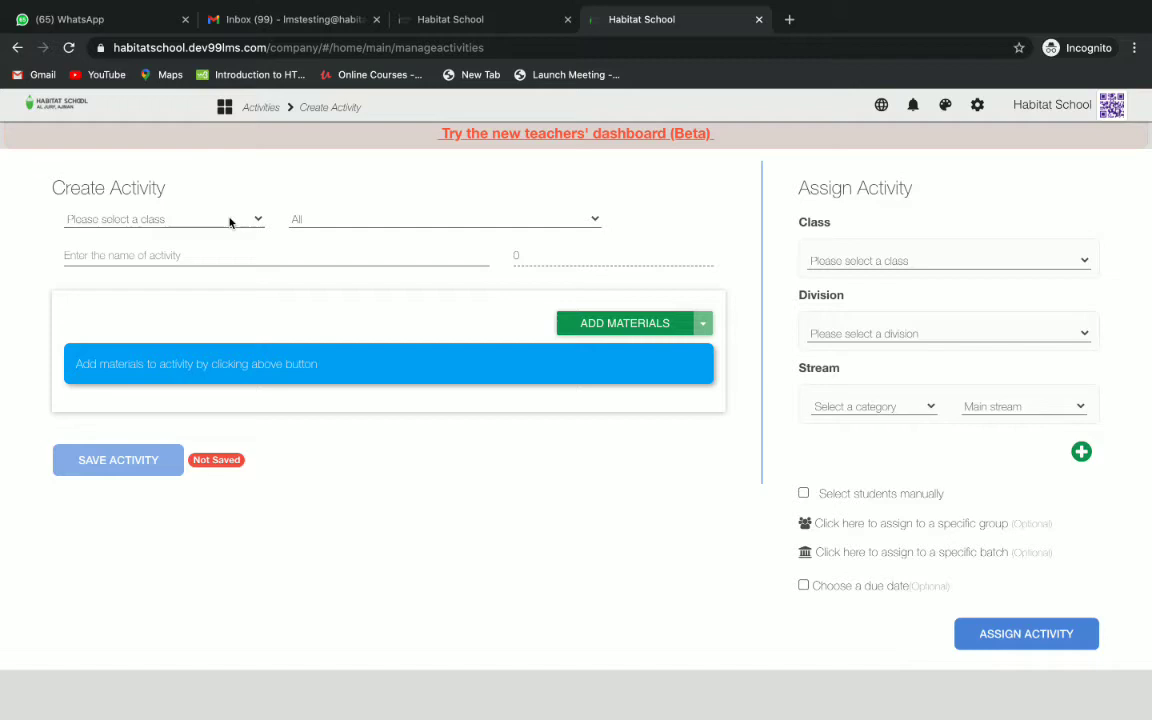
Step: Choose class 2, subject English, and name the activity 'English Activity'
{"action": "left_click", "coordinate": [160, 218]}
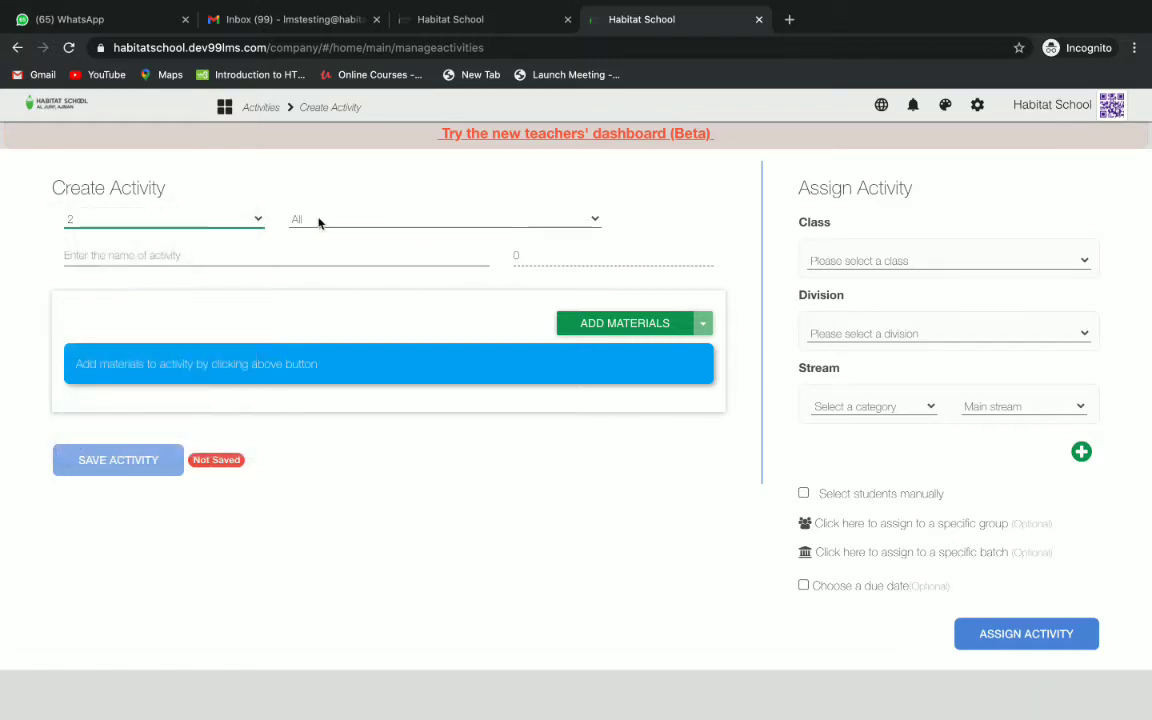
{"action": "left_click", "coordinate": [444, 218]}
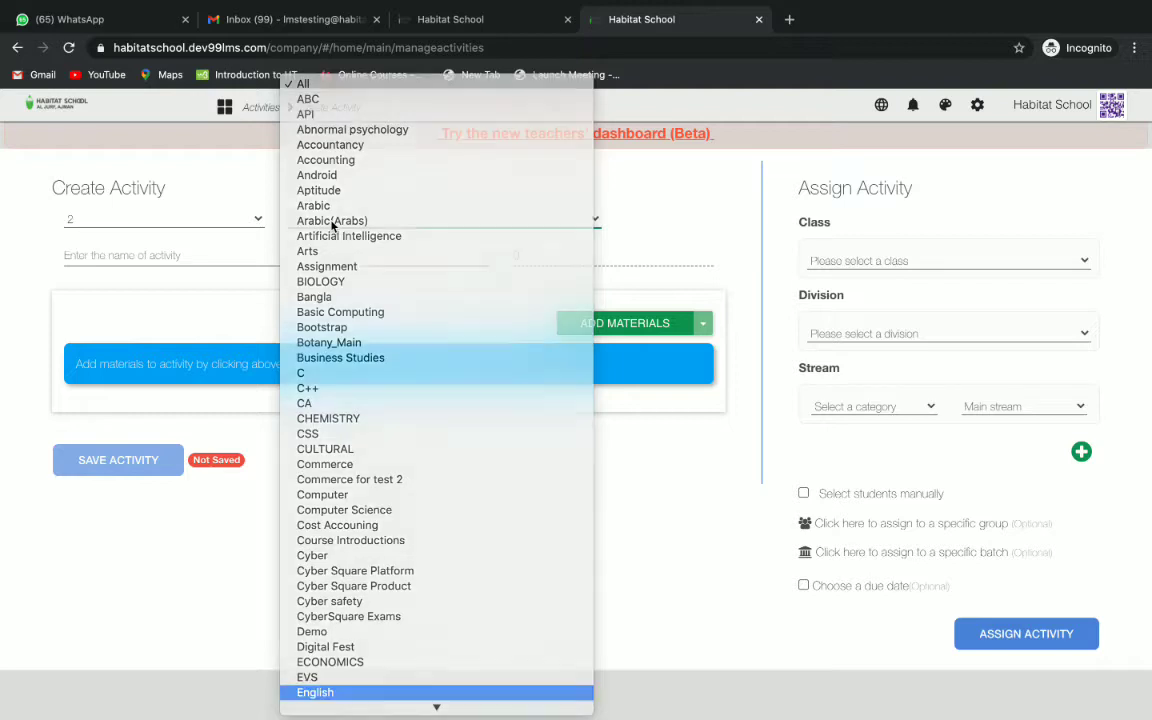
{"action": "left_click", "coordinate": [316, 692]}
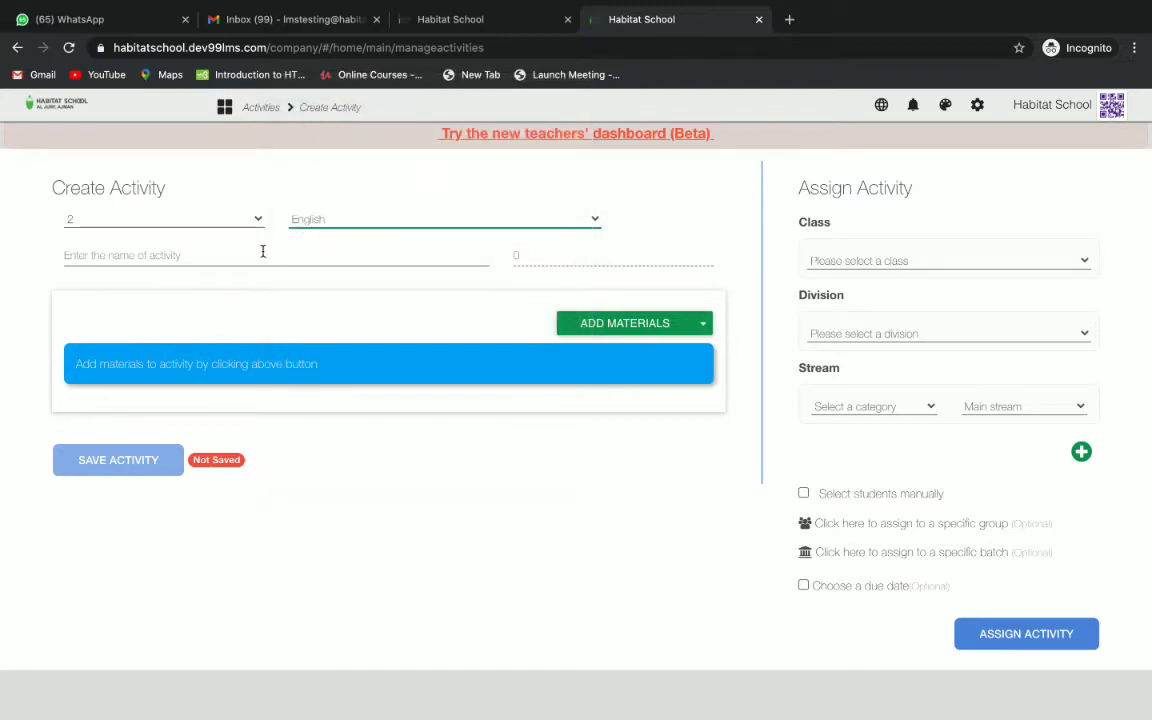
{"action": "left_click", "coordinate": [276, 256]}
{"action": "type", "text": "E"}
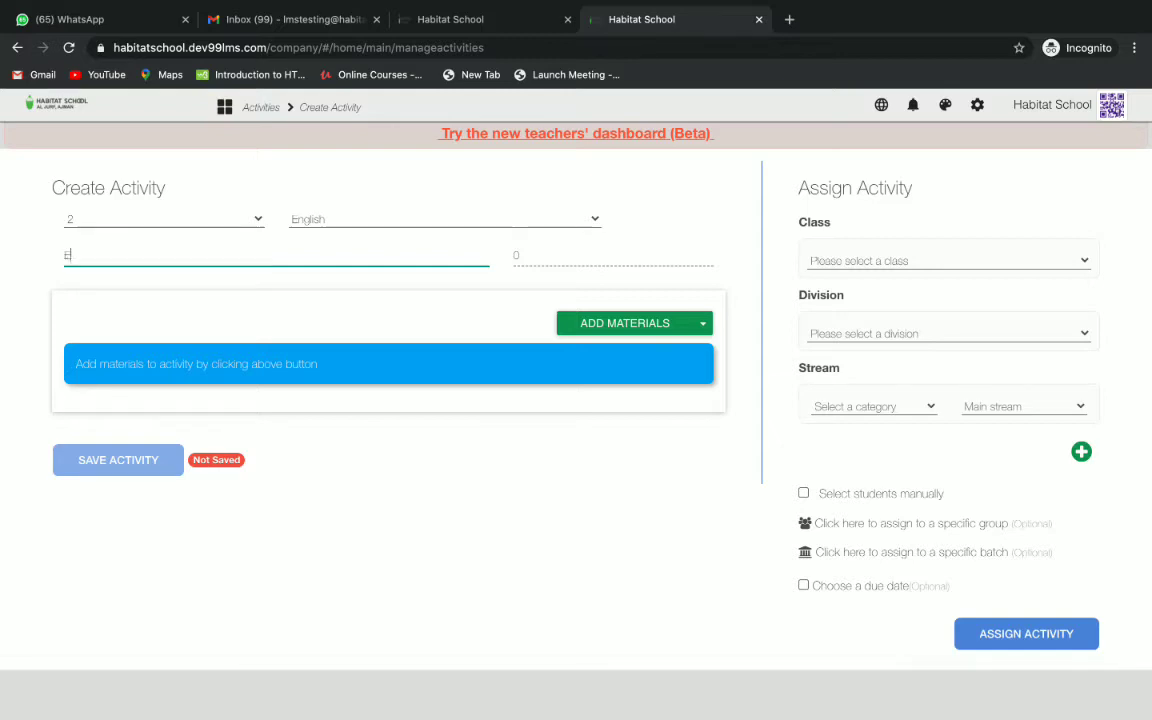
{"action": "type", "text": "nglish Activity"}
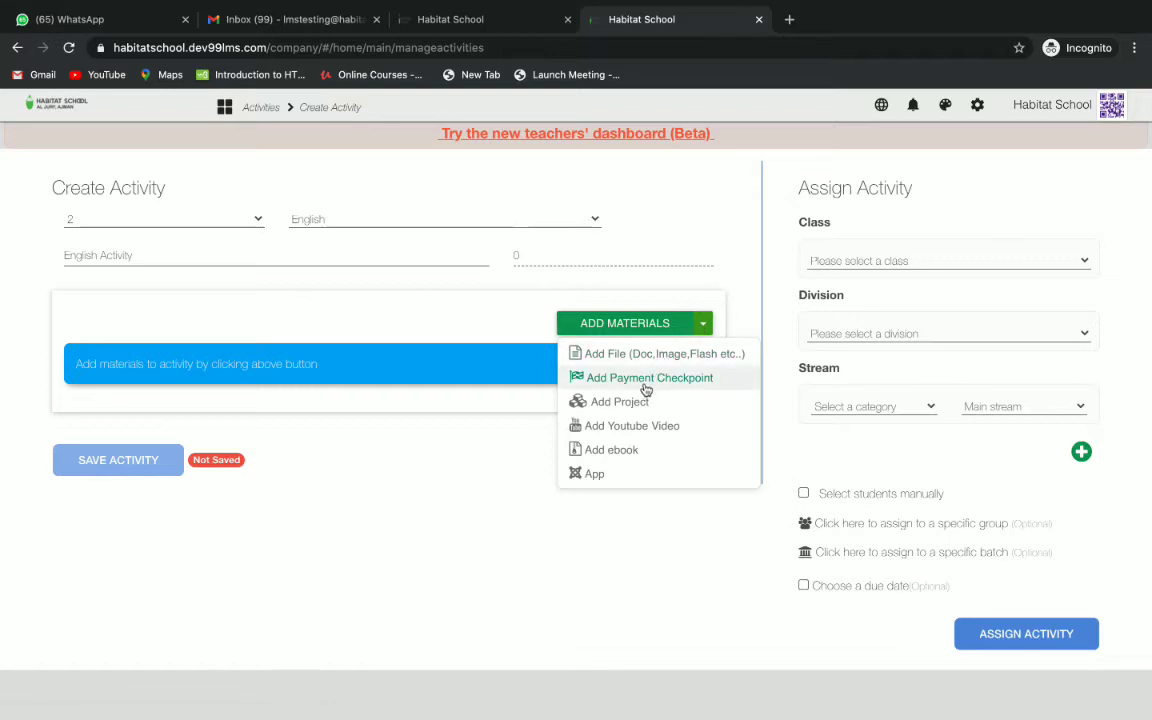
Step: Add a Fill in the blanks material from the Add Materials list
{"action": "scroll", "scroll_direction": "down", "scroll_amount": 3}
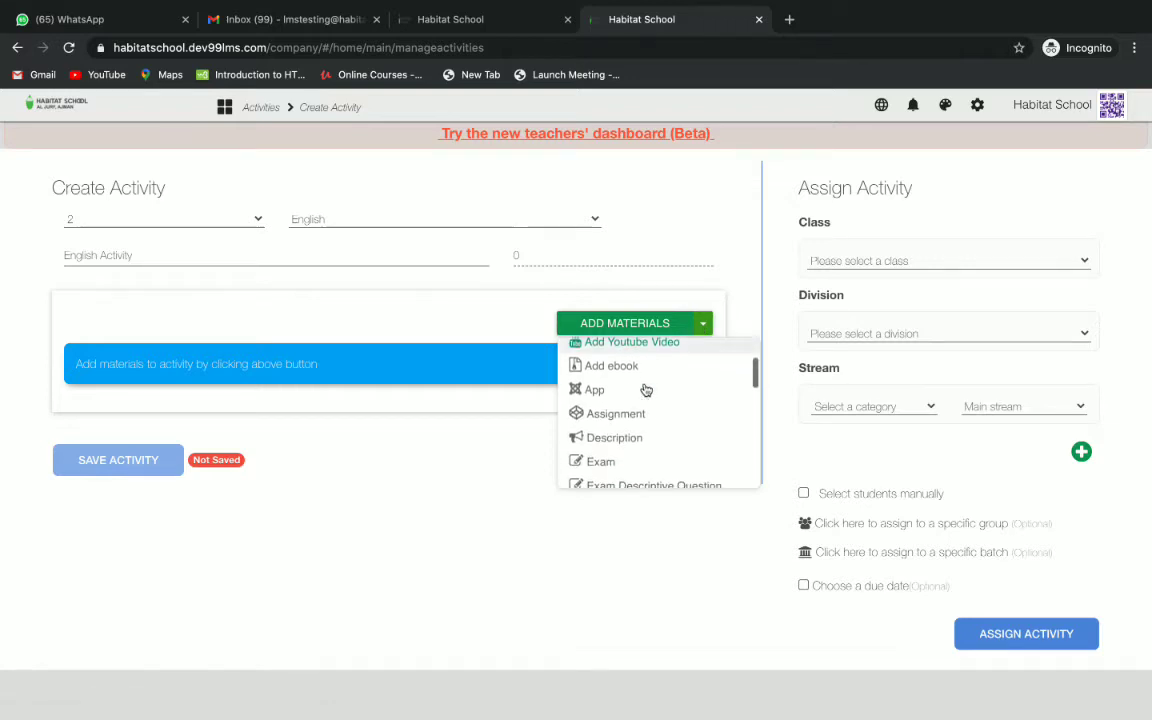
{"action": "scroll", "scroll_direction": "down", "scroll_amount": 3}
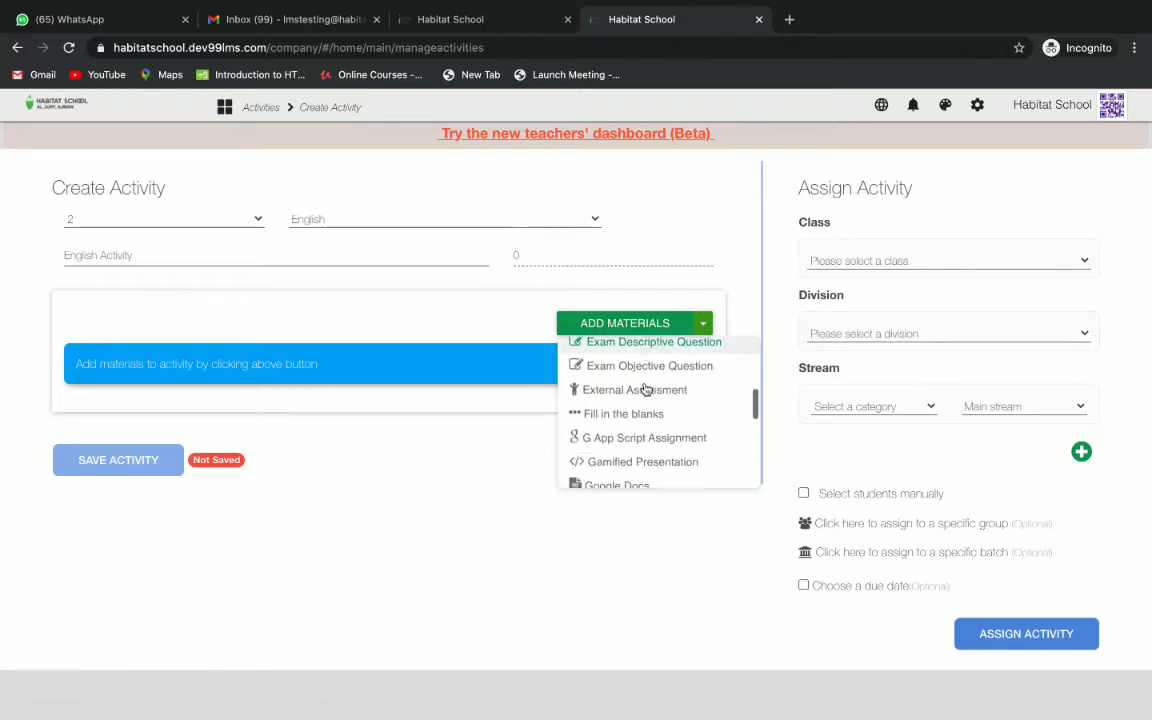
{"action": "left_click", "coordinate": [624, 412]}
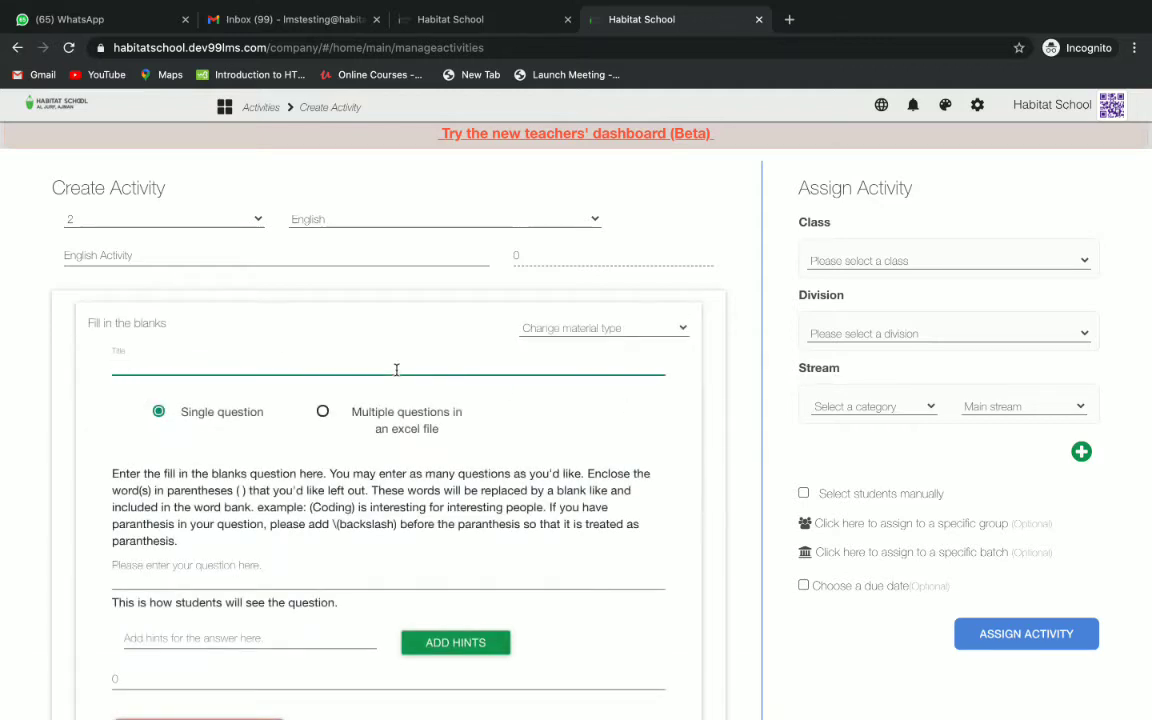
Step: Enter a title and the question 'She (went) to the library.'
{"action": "type", "text": "G2-F"}
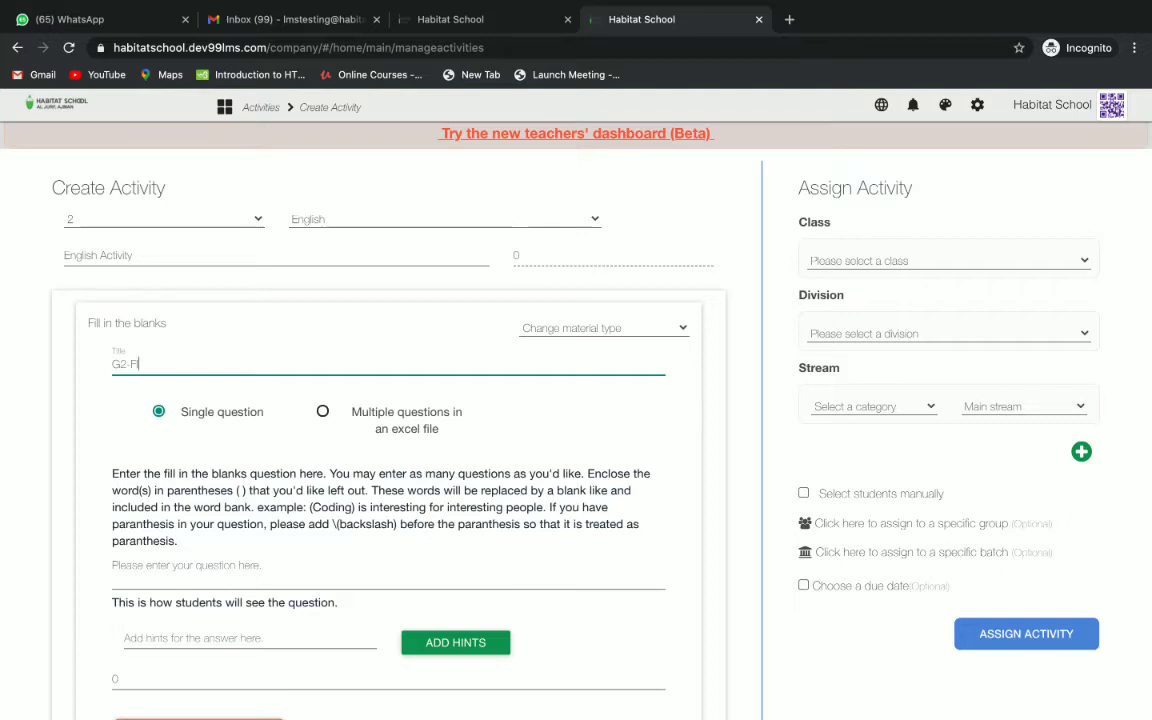
{"action": "type", "text": "IB-Q1789"}
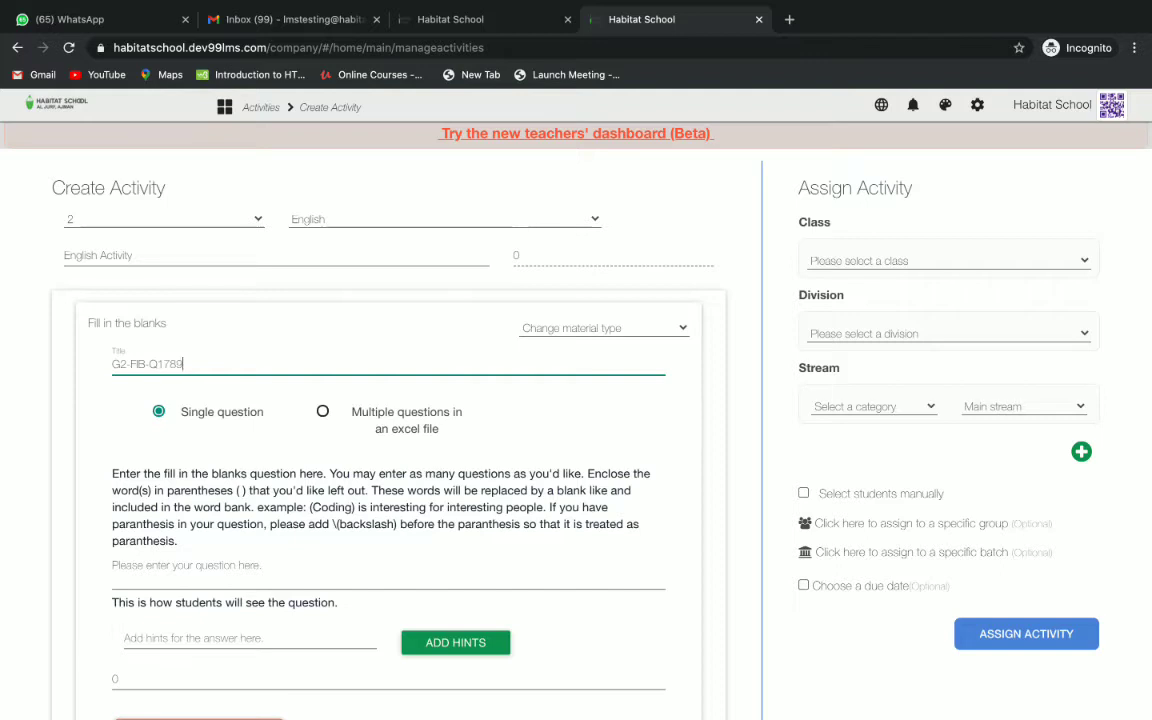
{"action": "scroll", "scroll_direction": "down", "scroll_amount": 3}
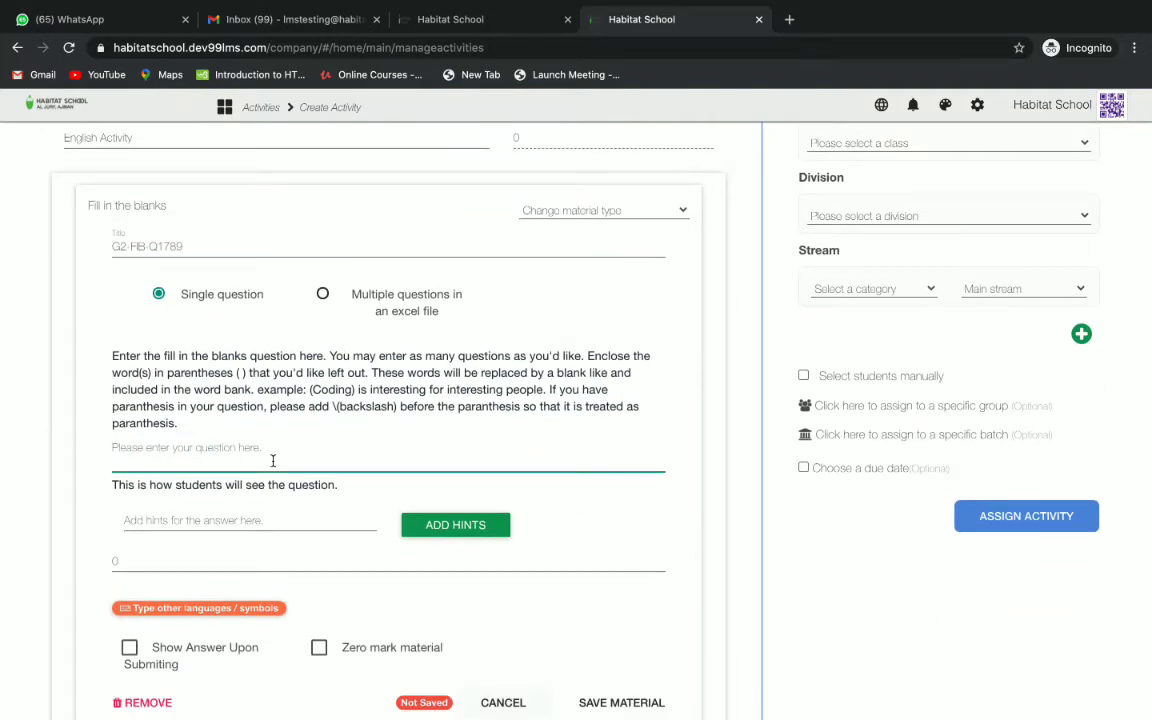
{"action": "type", "text": "She"}
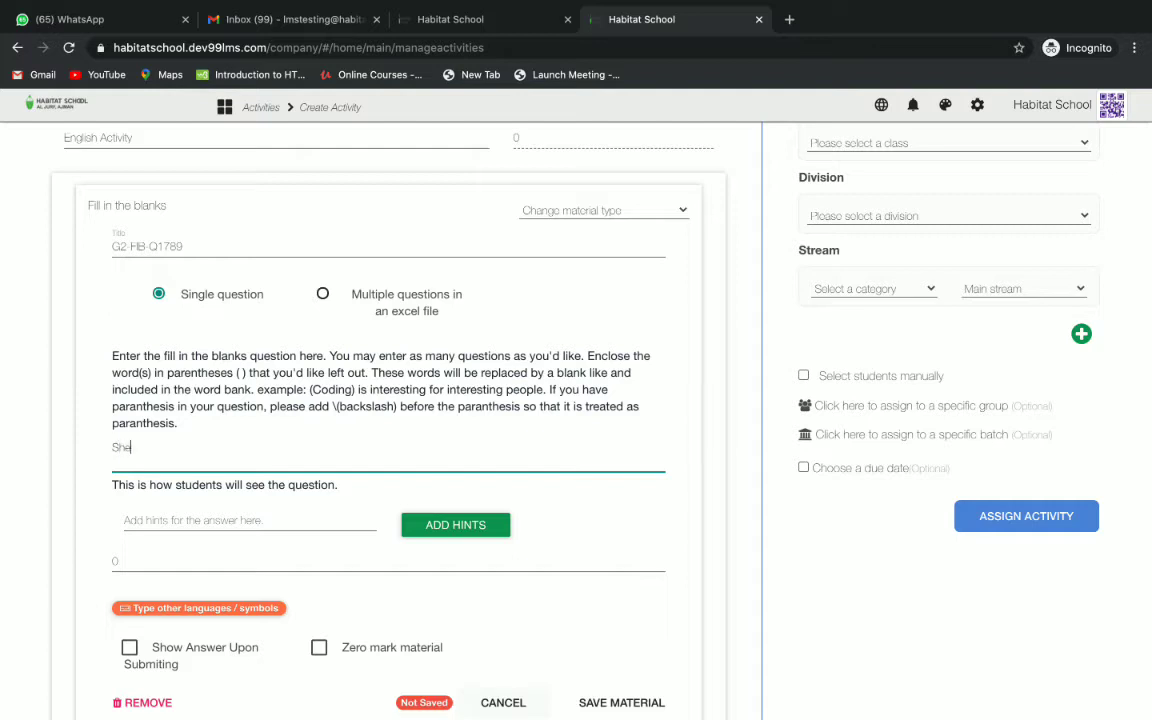
{"action": "type", "text": "("}
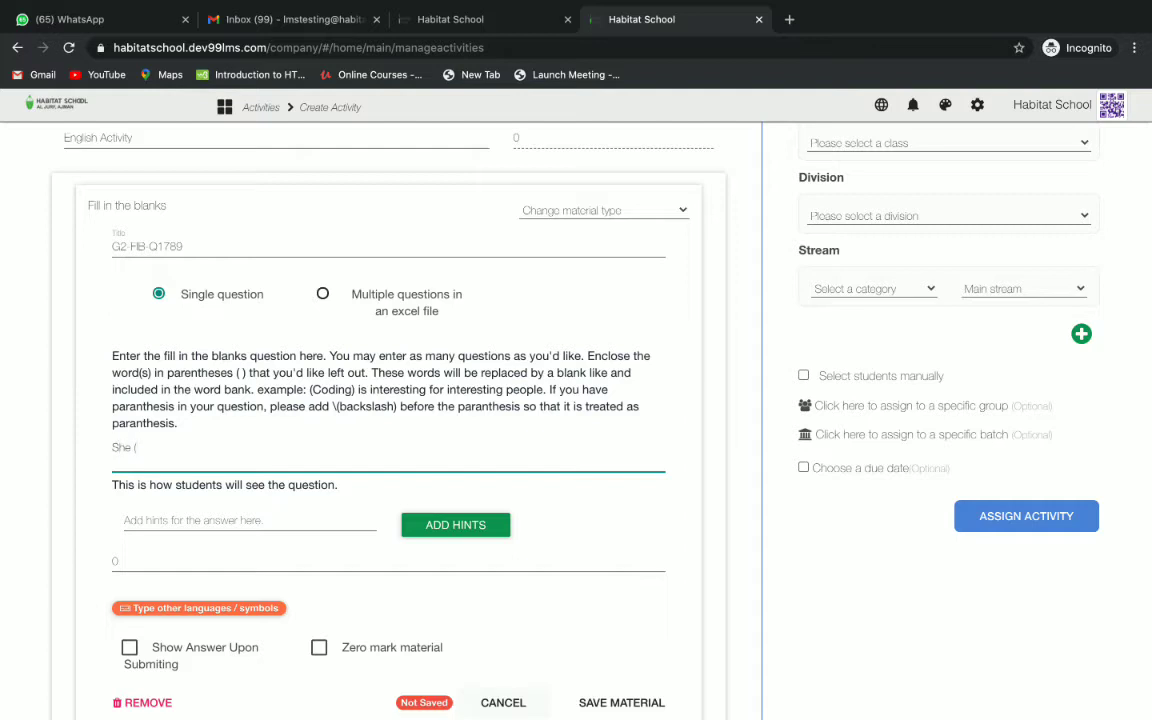
{"action": "type", "text": "went) to"}
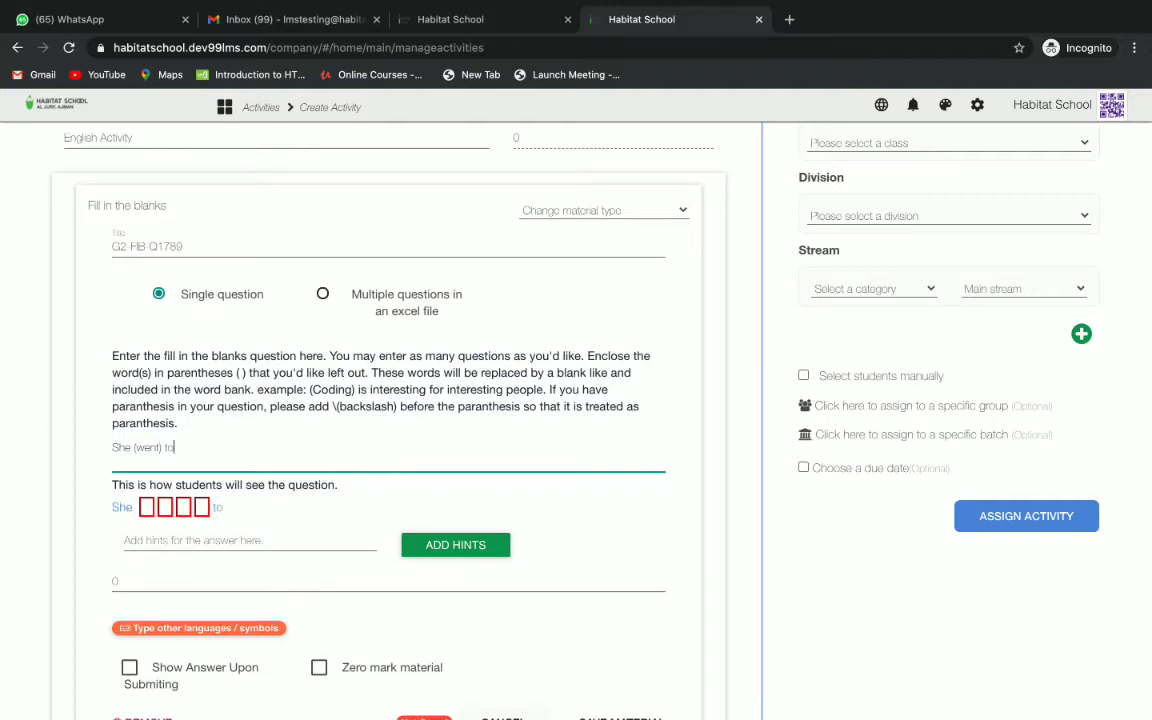
{"action": "type", "text": "the"}
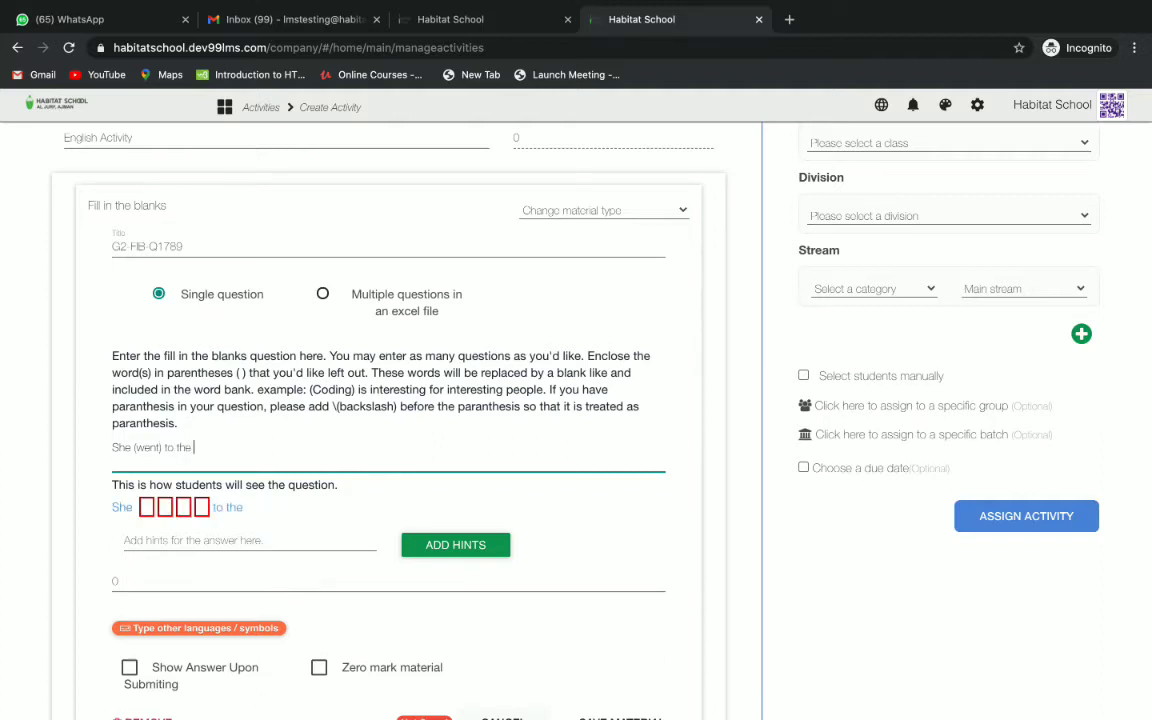
{"action": "type", "text": "library."}
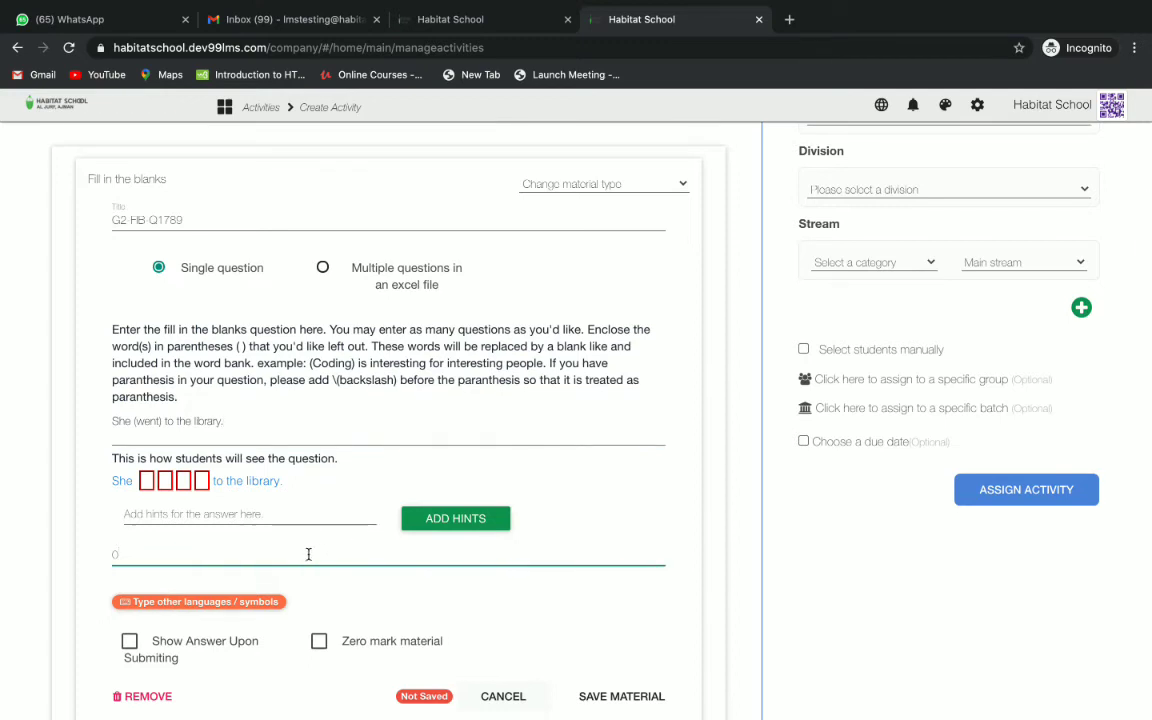
Step: Set 2 marks, enable Show Answer Upon Submitting, and save the material
{"action": "type", "text": "2"}
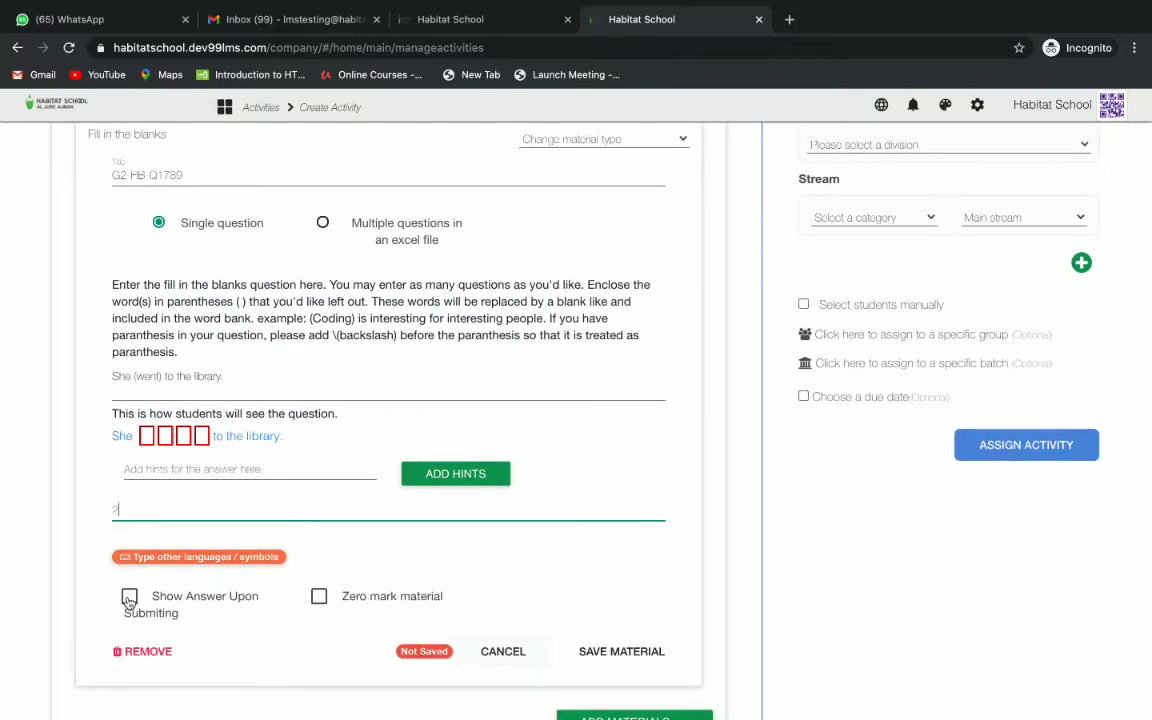
{"action": "left_click", "coordinate": [128, 596]}
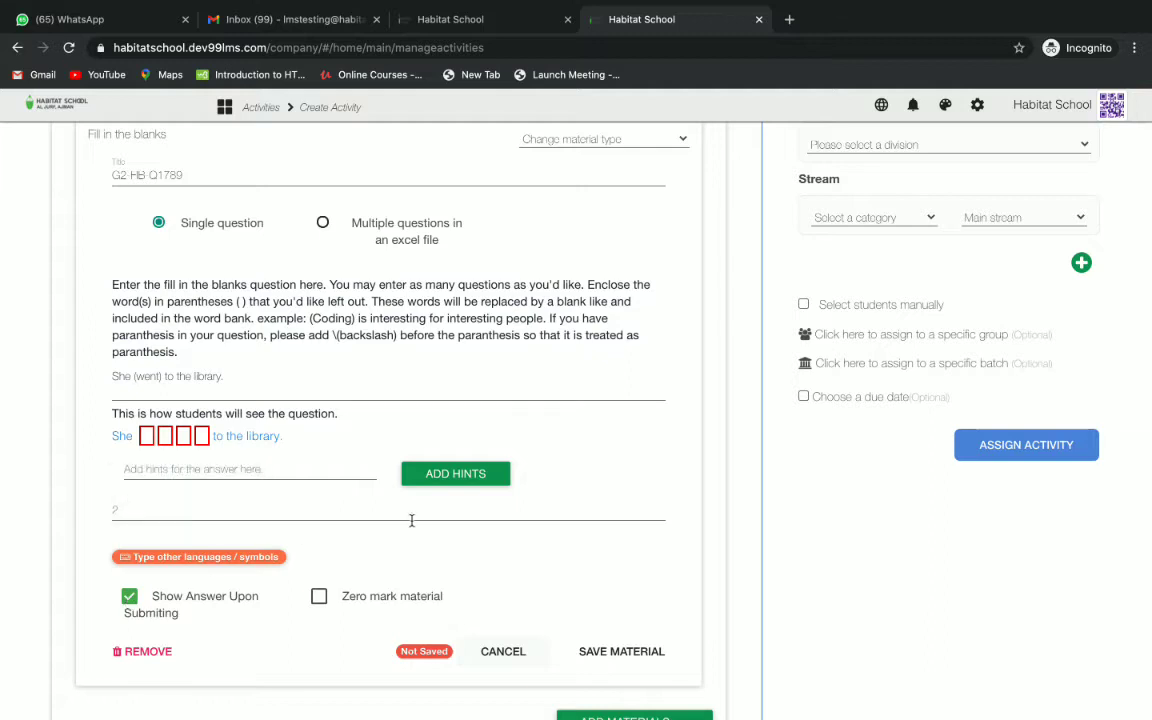
{"action": "mouse_move", "coordinate": [596, 640]}
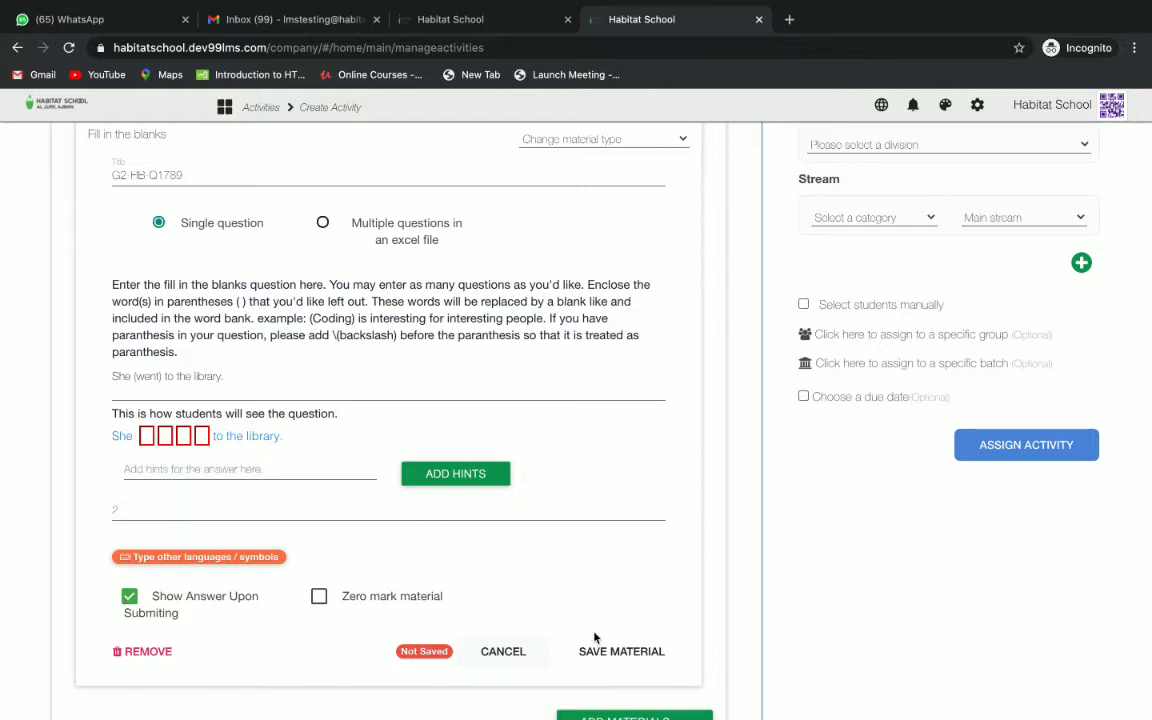
{"action": "left_click", "coordinate": [620, 652]}
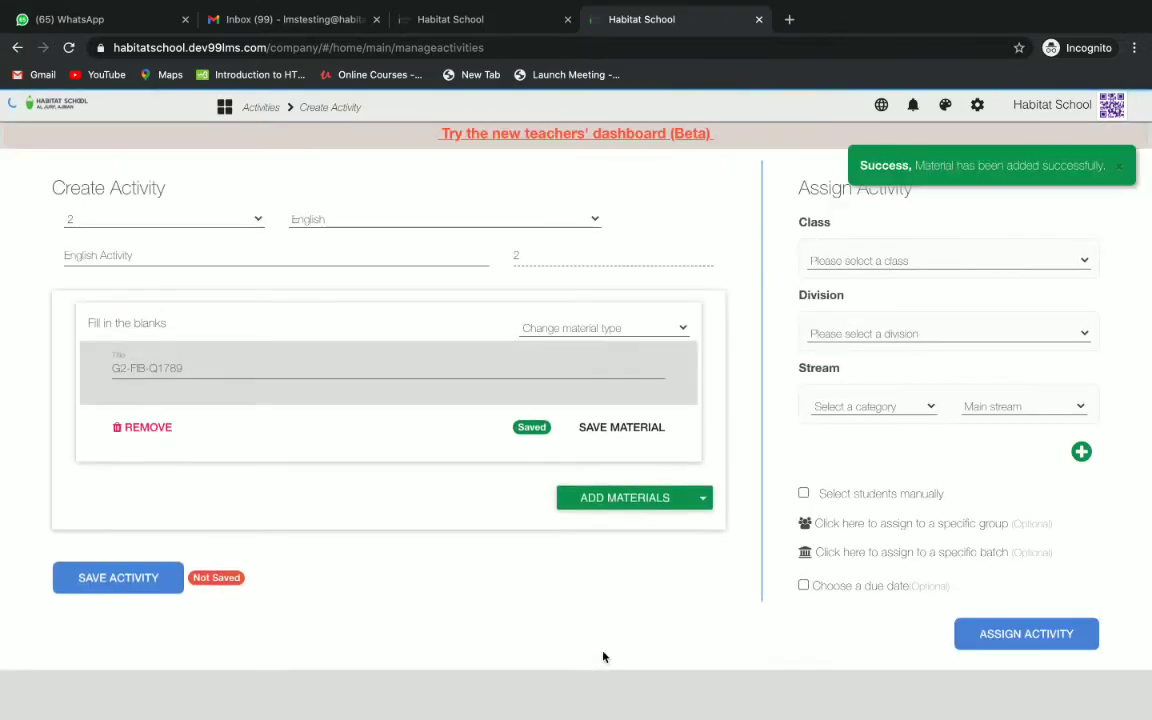
{"action": "mouse_move", "coordinate": [428, 518]}
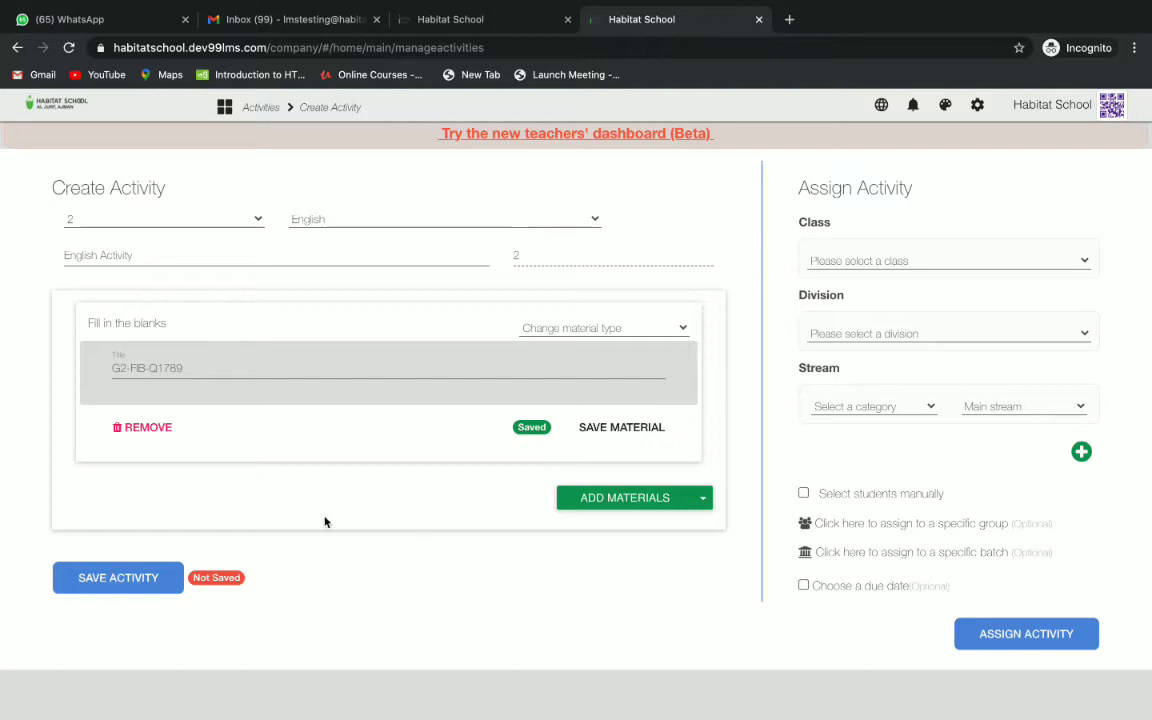
Step: Save the whole English Activity with its fill-in-the-blanks material
{"action": "left_click", "coordinate": [118, 576]}
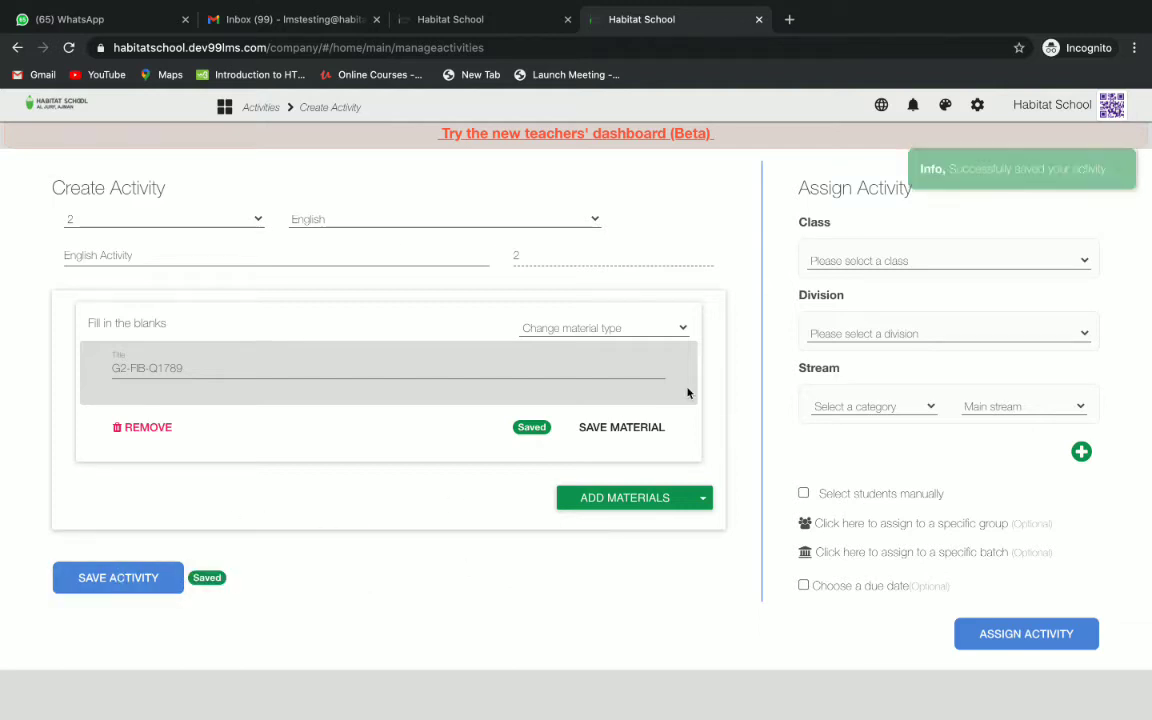
{"action": "mouse_move", "coordinate": [980, 446]}
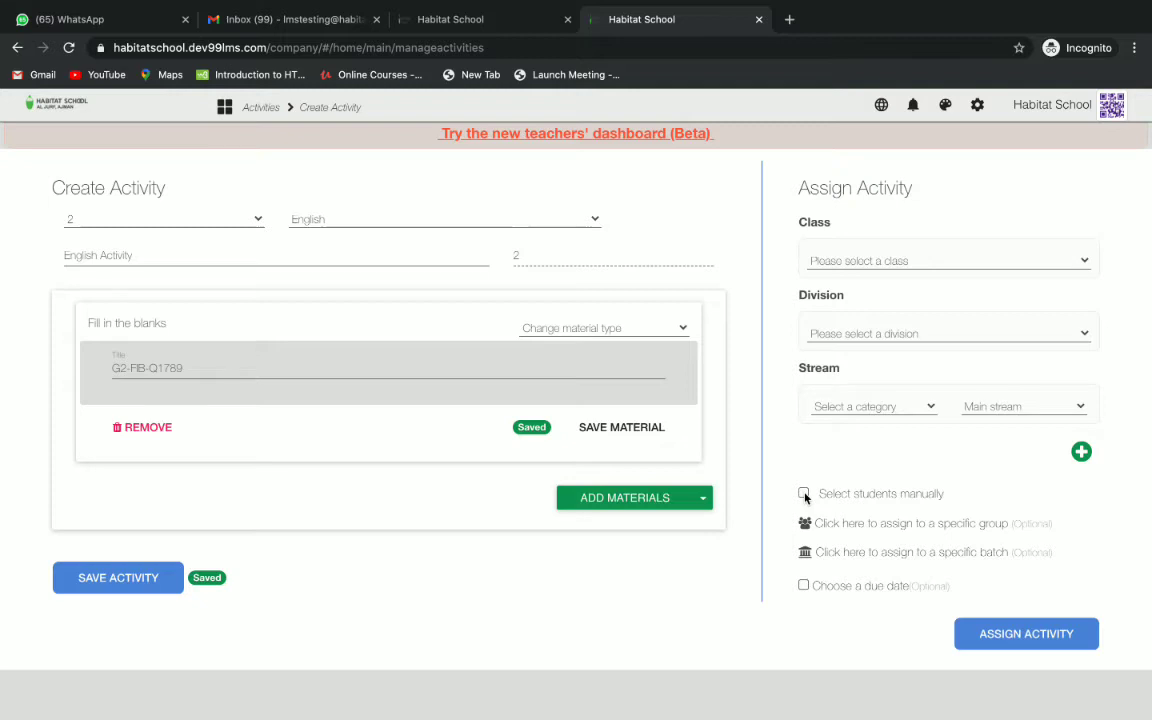
Step: Select students manually and add the student matching 'test' as assignee
{"action": "left_click", "coordinate": [804, 494]}
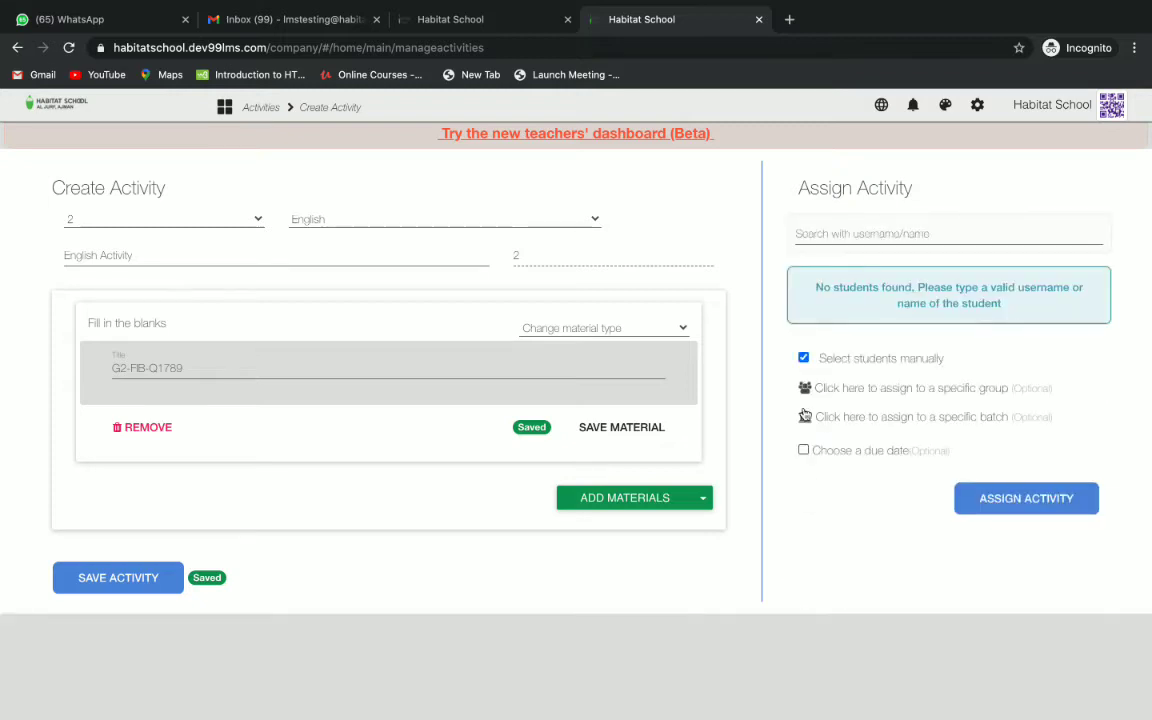
{"action": "left_click", "coordinate": [948, 232]}
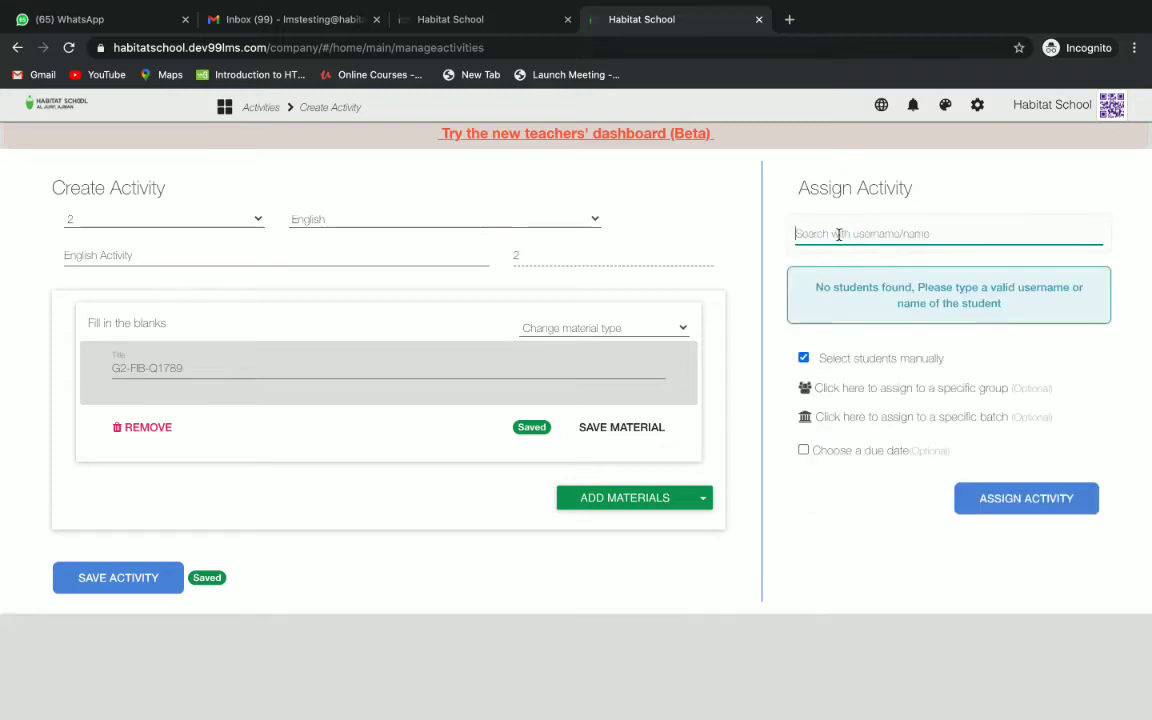
{"action": "type", "text": "testihs"}
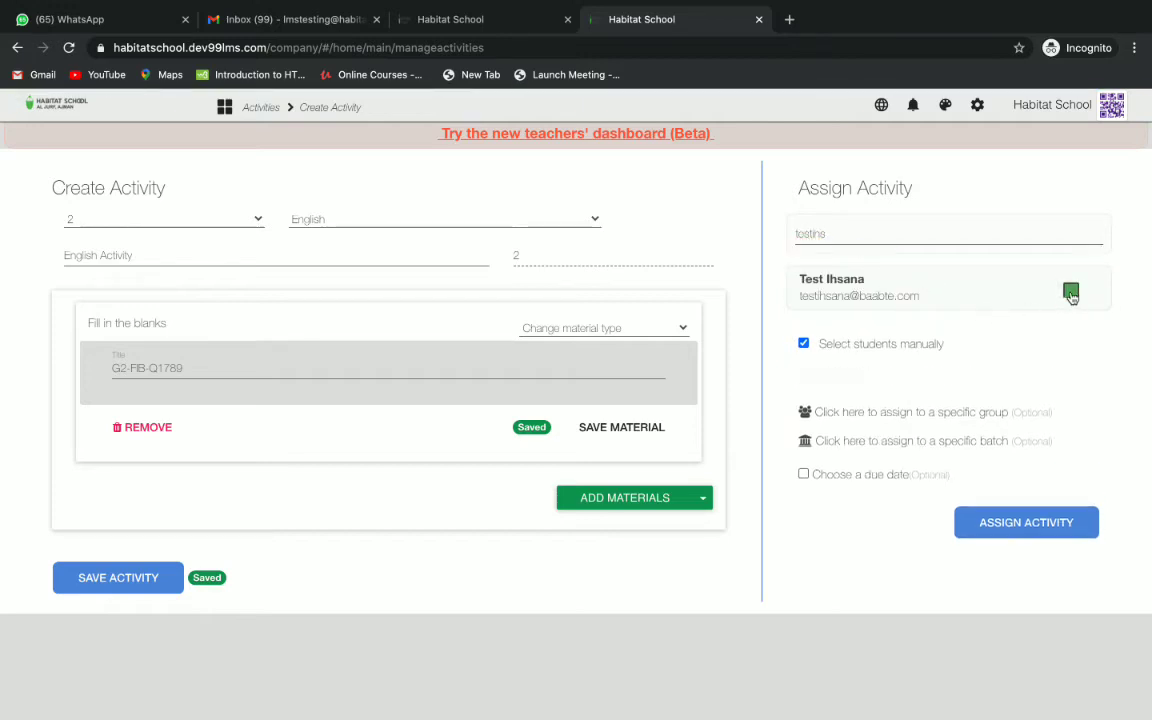
{"action": "left_click", "coordinate": [1072, 290]}
{"action": "type", "text": "rameez"}
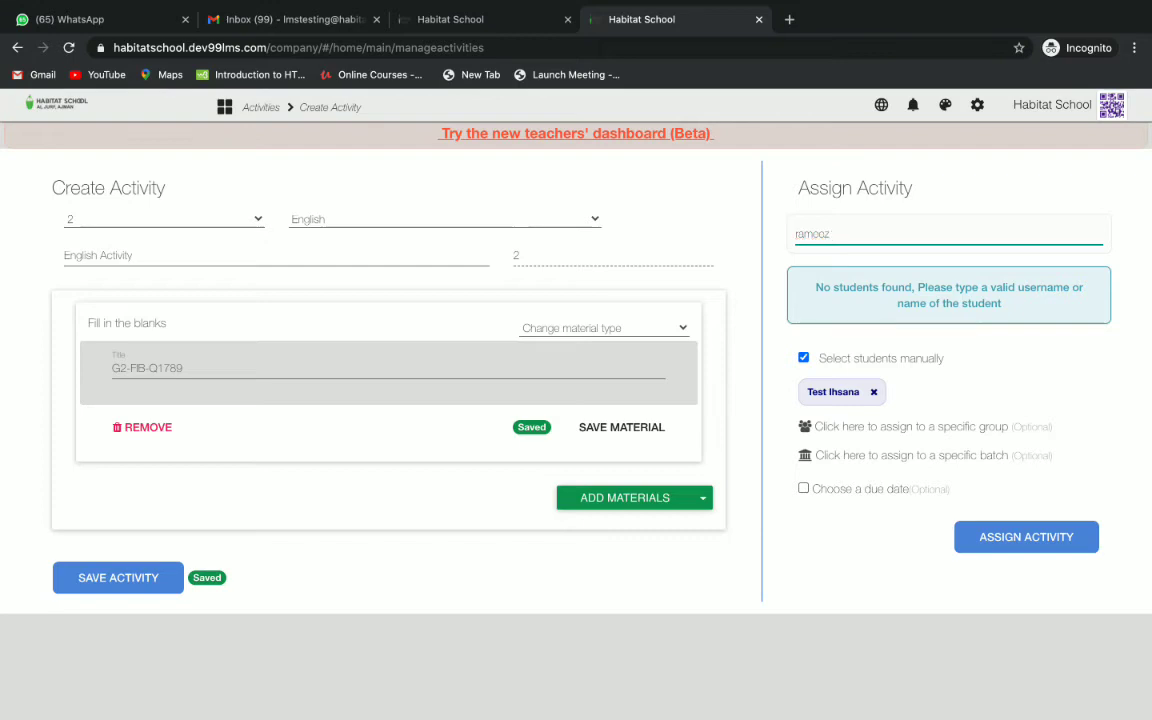
Step: Search another student, add then remove them, leaving Test Ihsana as sole assignee
{"action": "key", "text": "Backspace"}
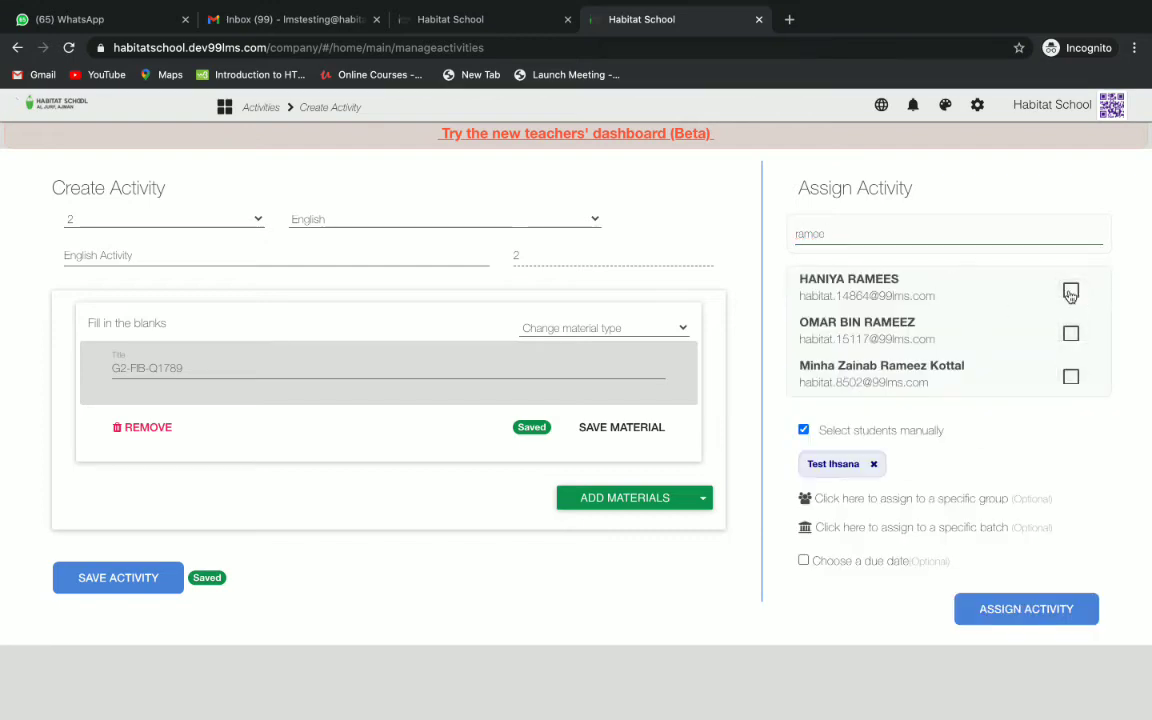
{"action": "left_click", "coordinate": [1072, 290]}
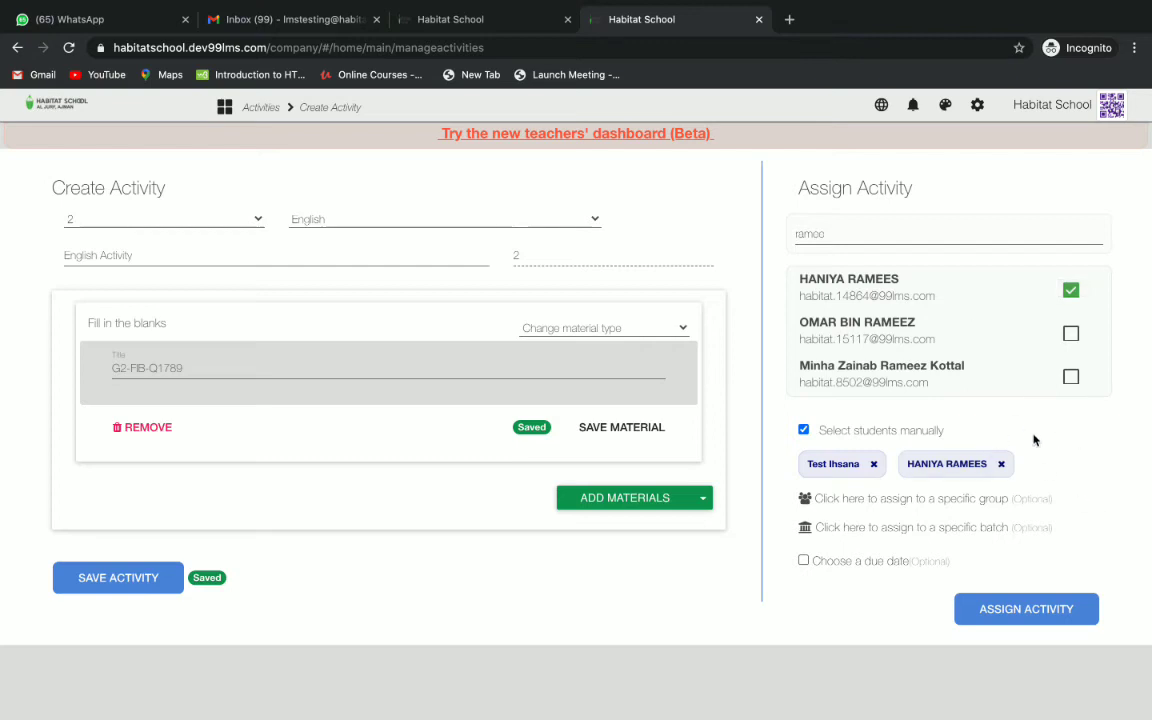
{"action": "left_click", "coordinate": [1072, 290]}
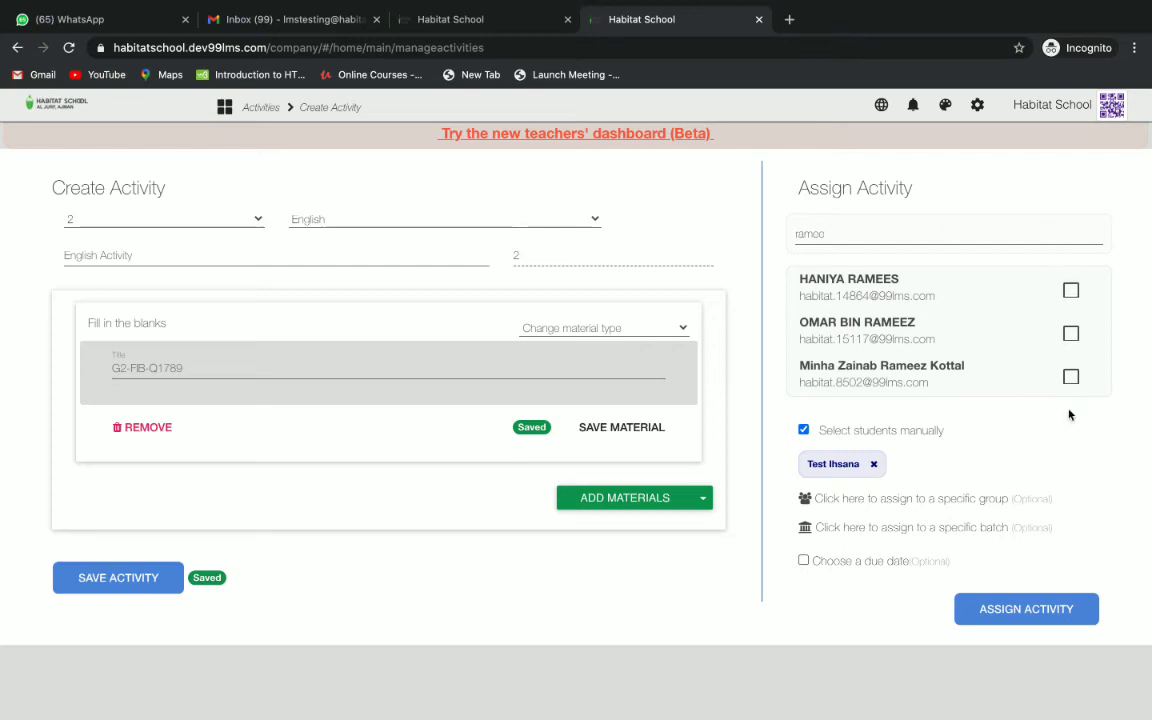
{"action": "mouse_move", "coordinate": [1000, 464]}
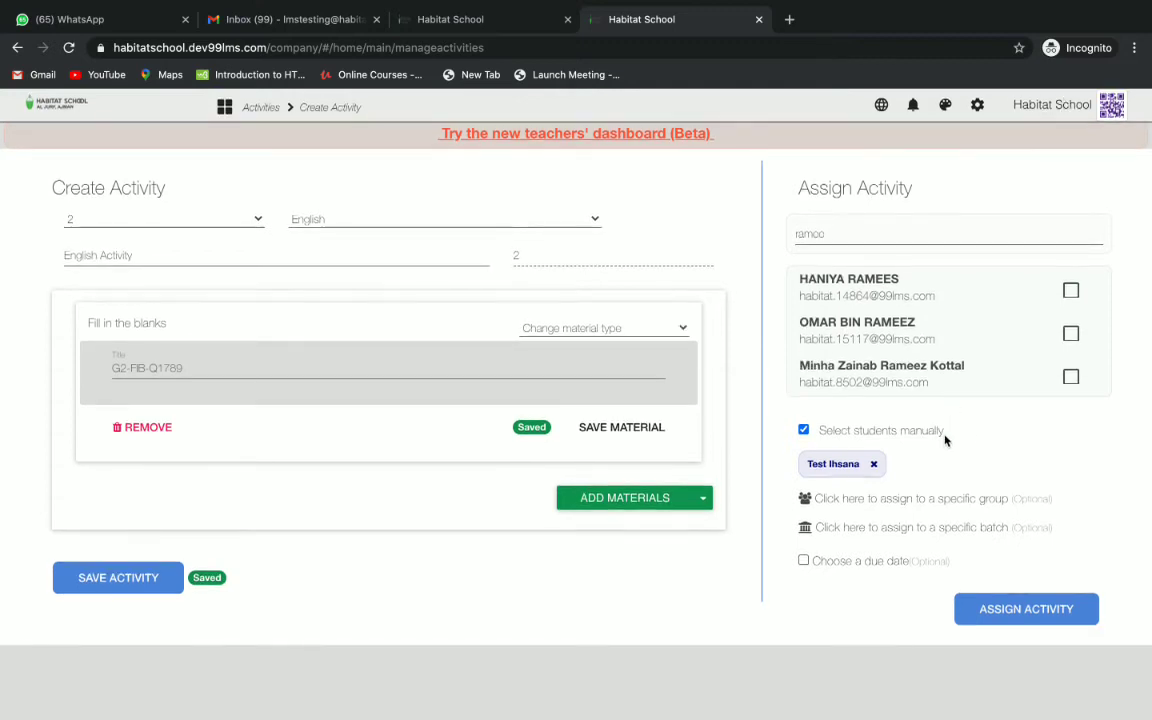
{"action": "mouse_move", "coordinate": [836, 550]}
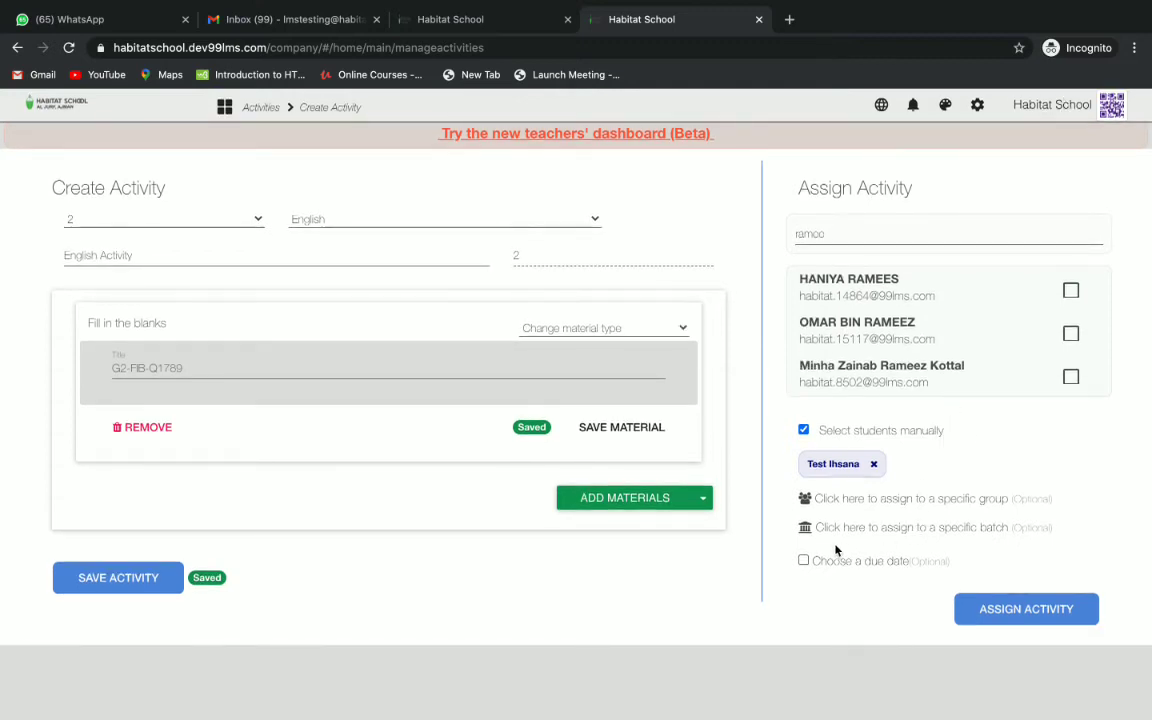
Step: Add the due date 11/07/2020 and assign the activity to the chosen student
{"action": "left_click", "coordinate": [804, 560]}
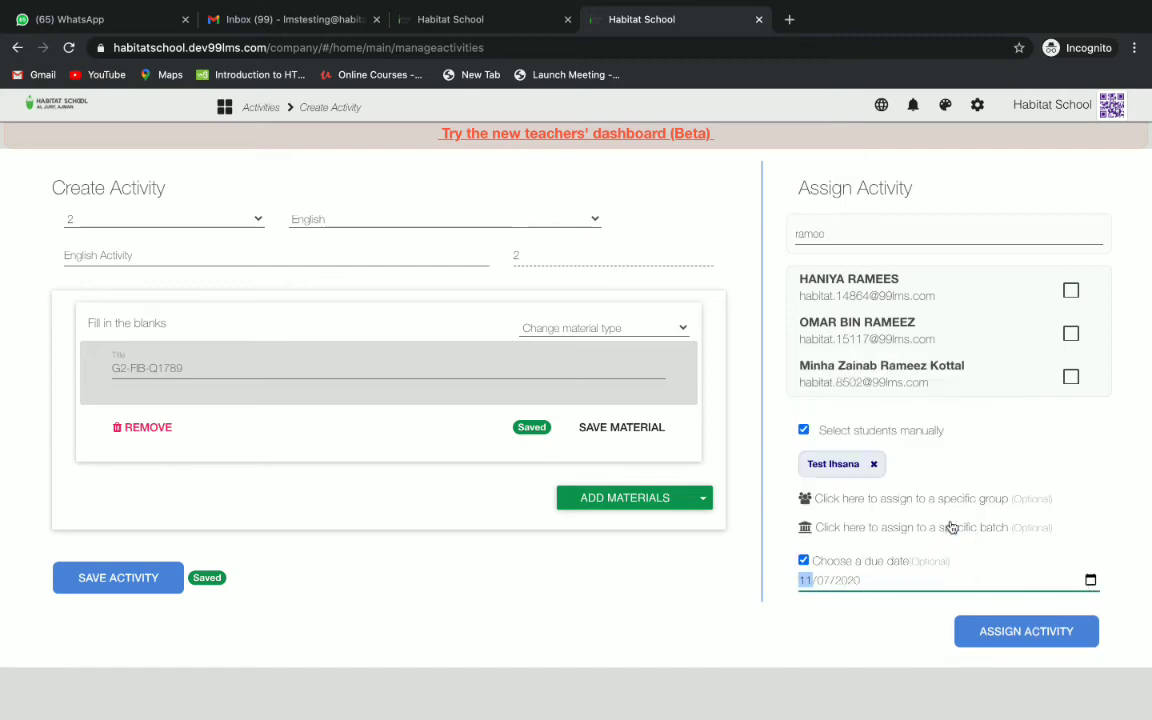
{"action": "mouse_move", "coordinate": [998, 550]}
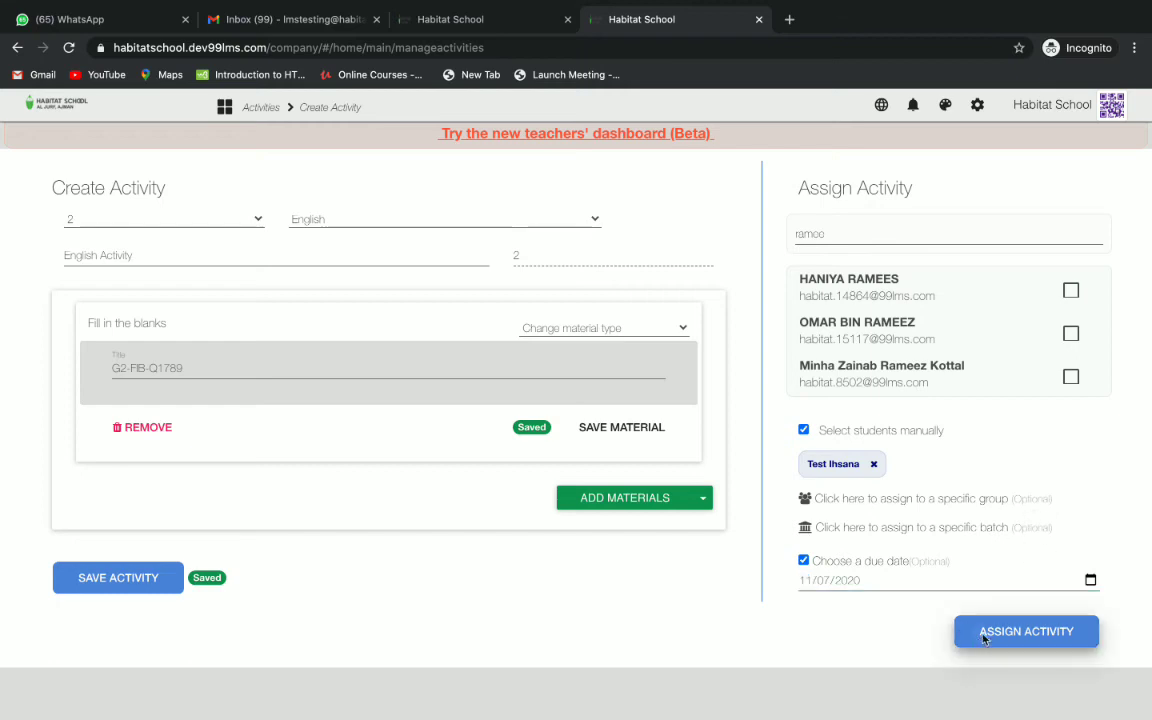
{"action": "left_click", "coordinate": [1024, 632]}
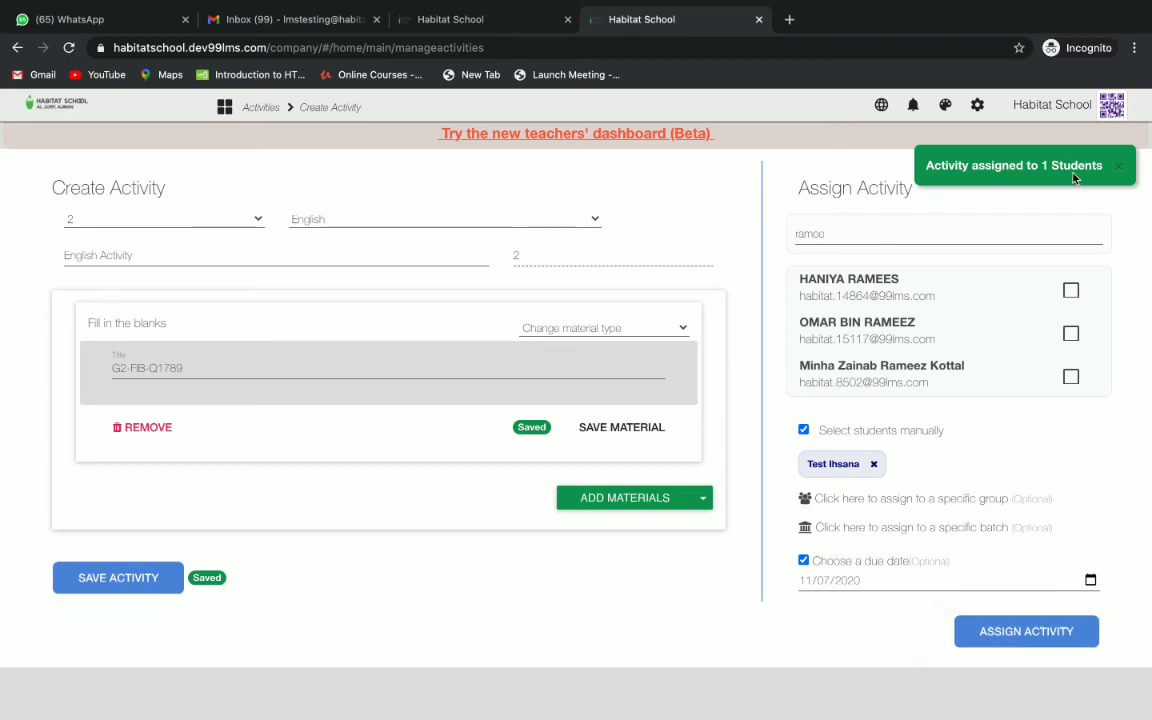
{"action": "mouse_move", "coordinate": [736, 218]}
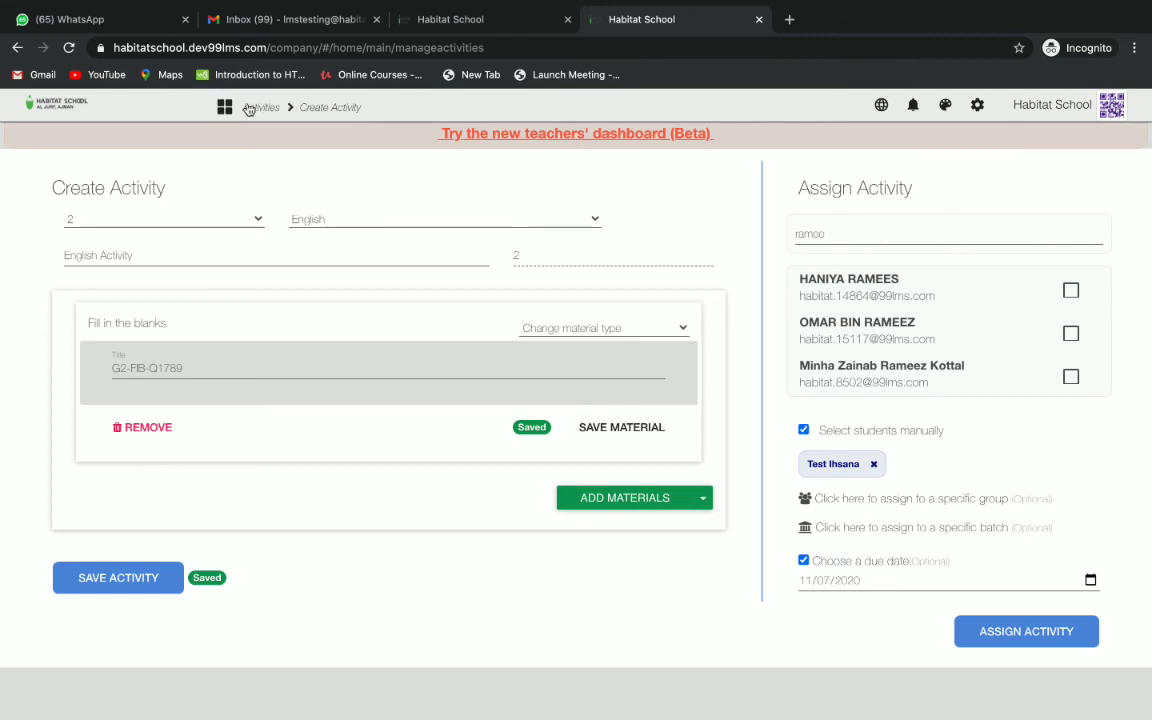
Step: Return to the dashboard and view the list of existing activities
{"action": "left_click", "coordinate": [224, 108]}
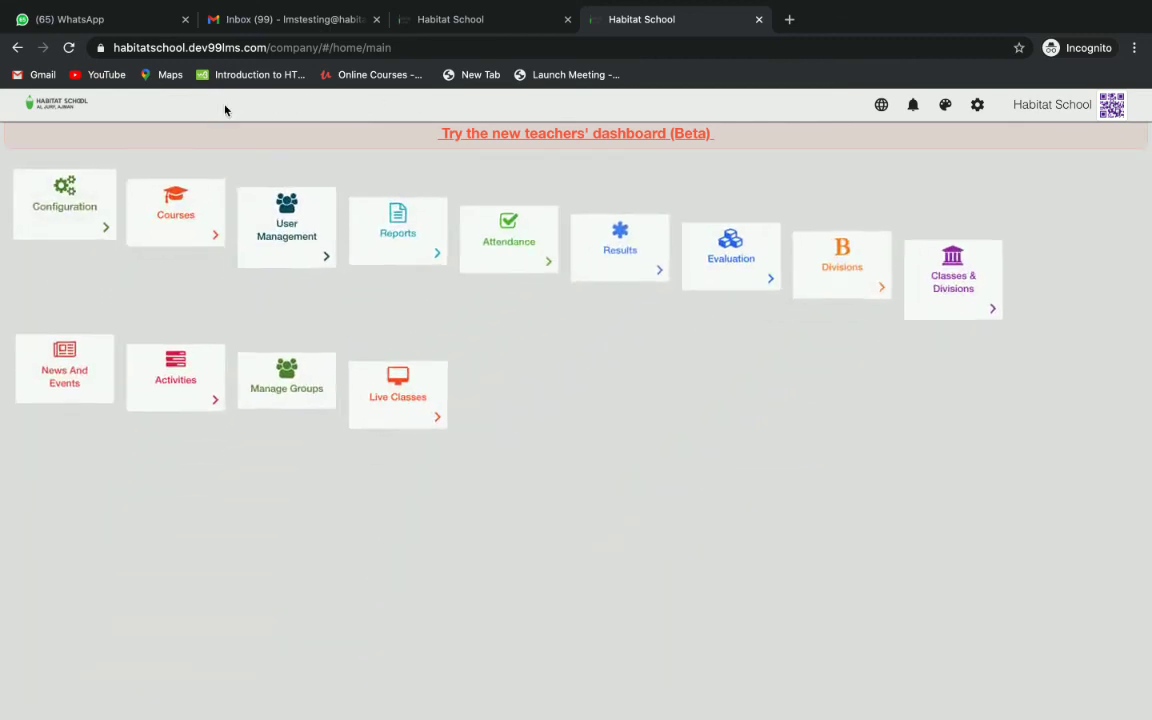
{"action": "left_click", "coordinate": [176, 376]}
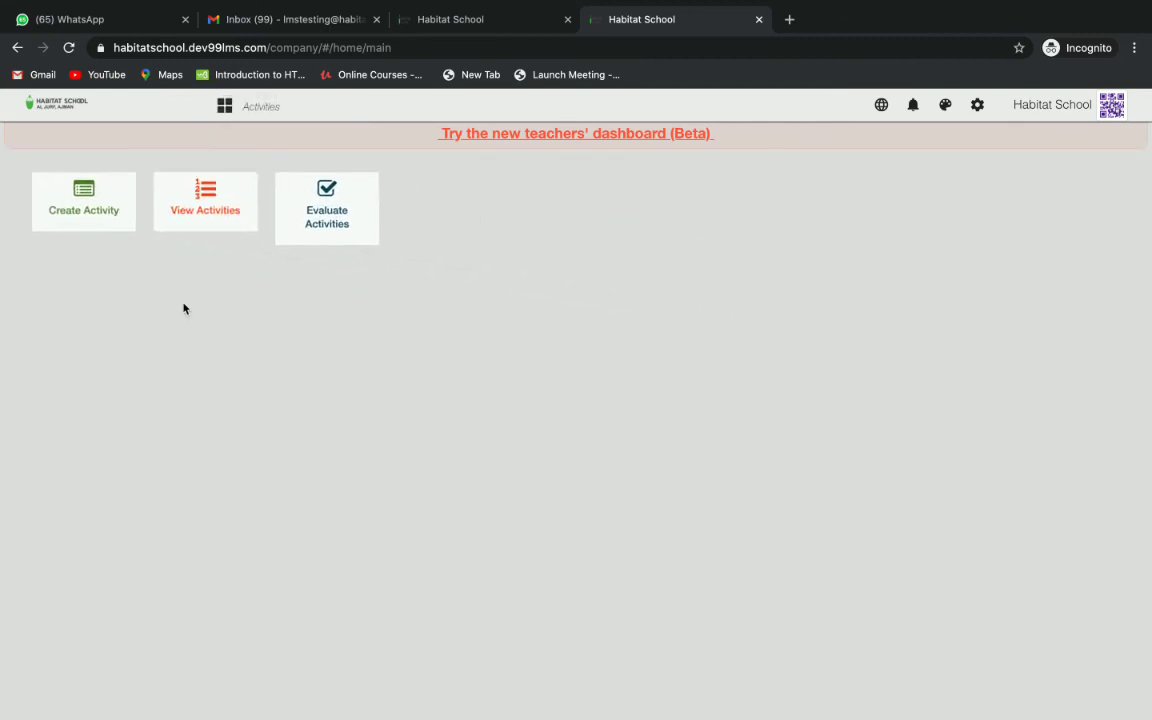
{"action": "left_click", "coordinate": [204, 200]}
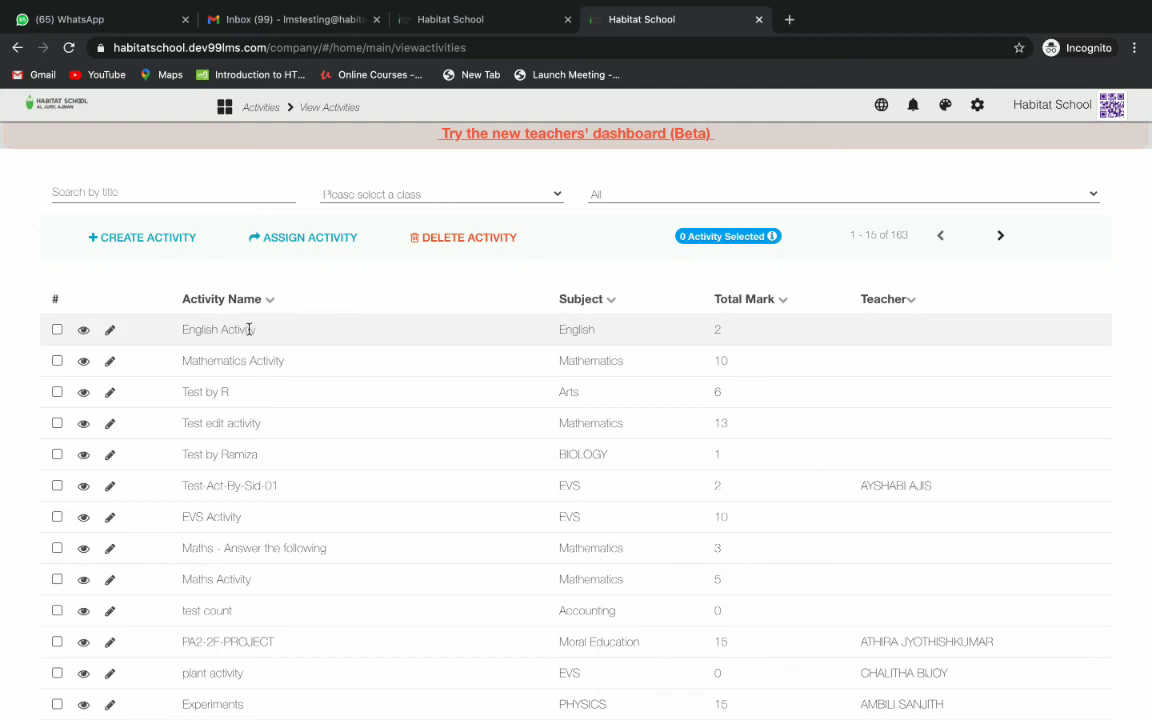
Step: Preview the English Activity's question and close the preview
{"action": "left_click", "coordinate": [84, 328]}
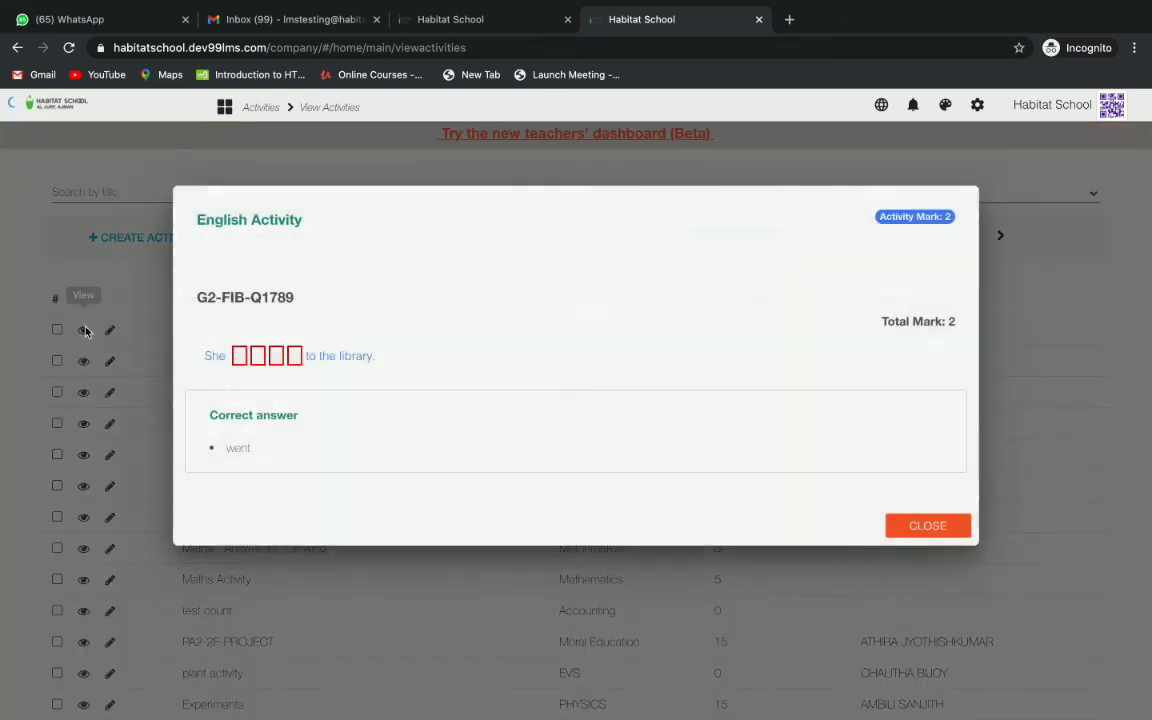
{"action": "left_click", "coordinate": [926, 524]}
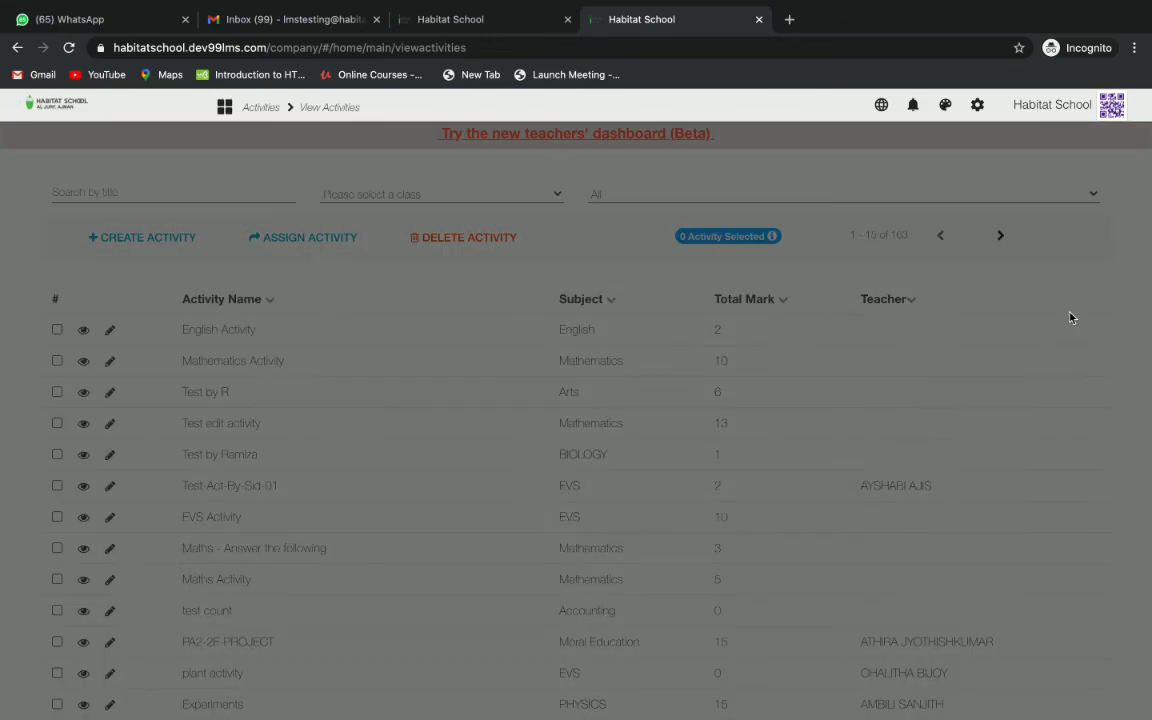